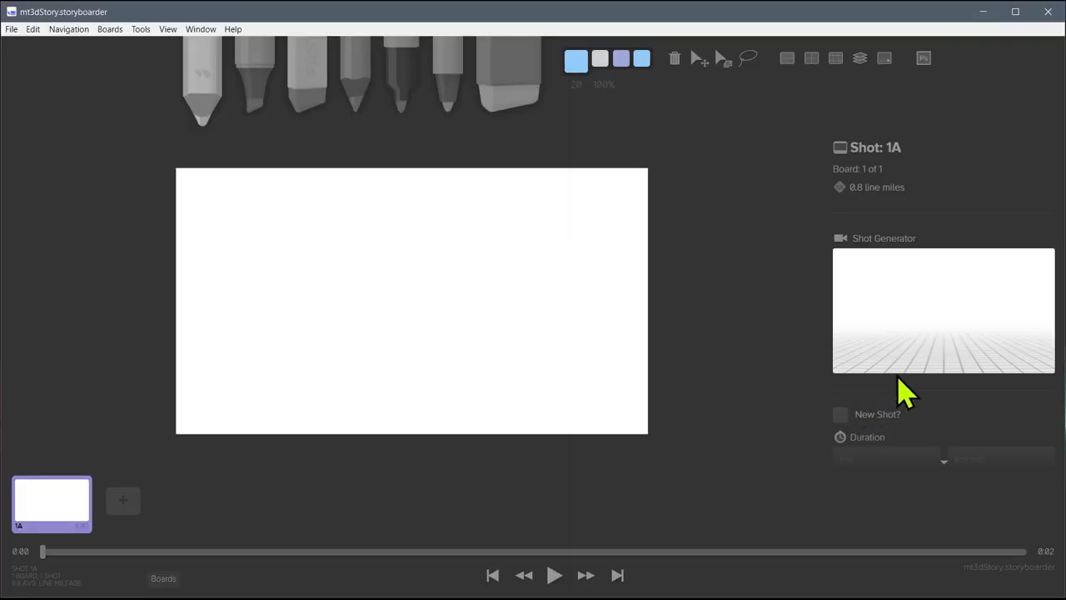
mouse_move(903, 316)
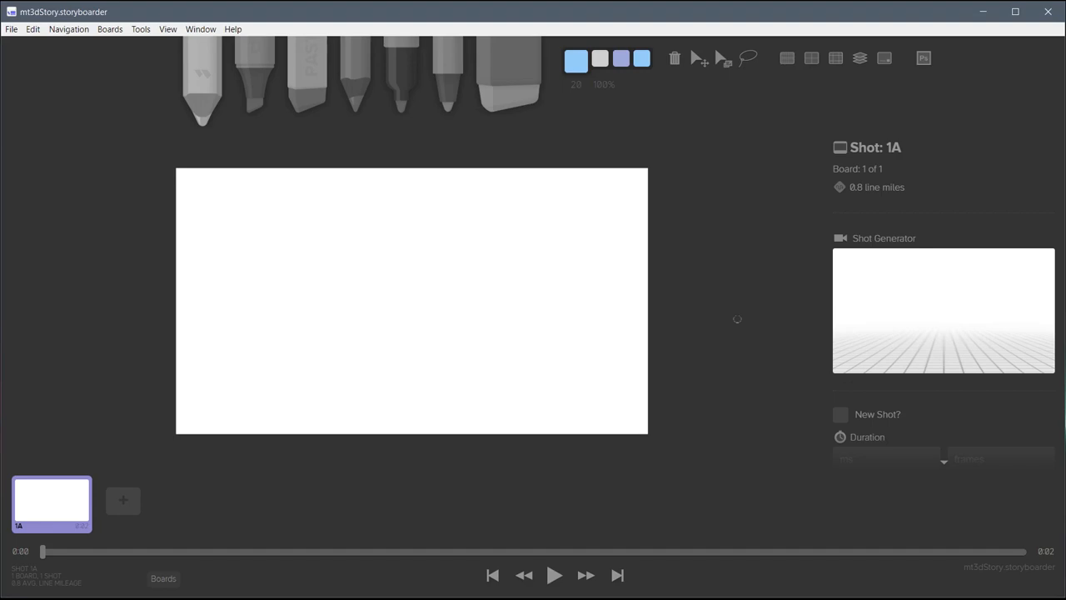
mouse_move(885, 270)
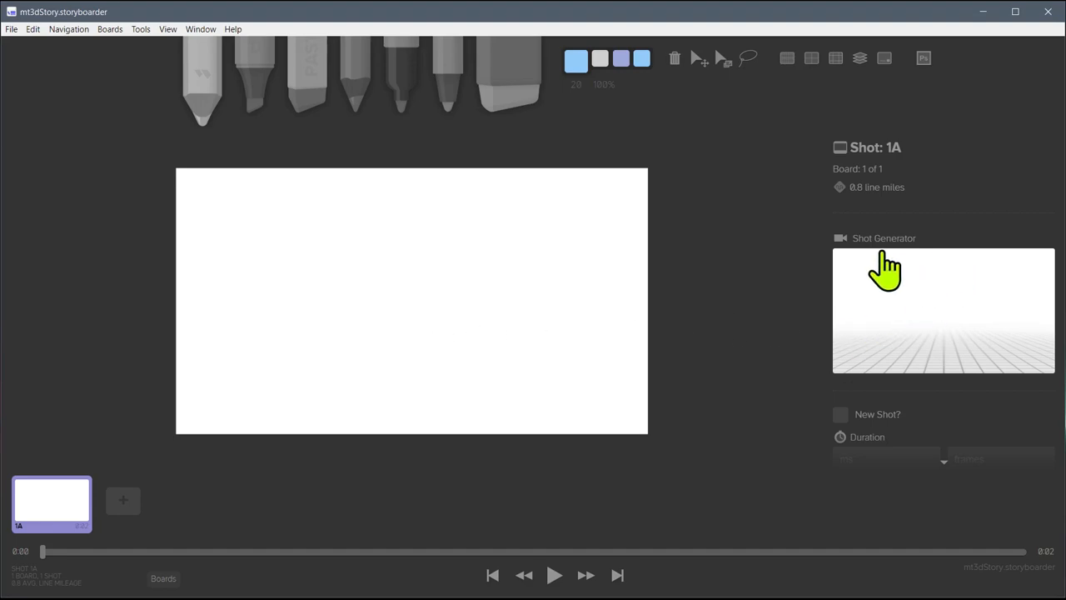
mouse_move(878, 329)
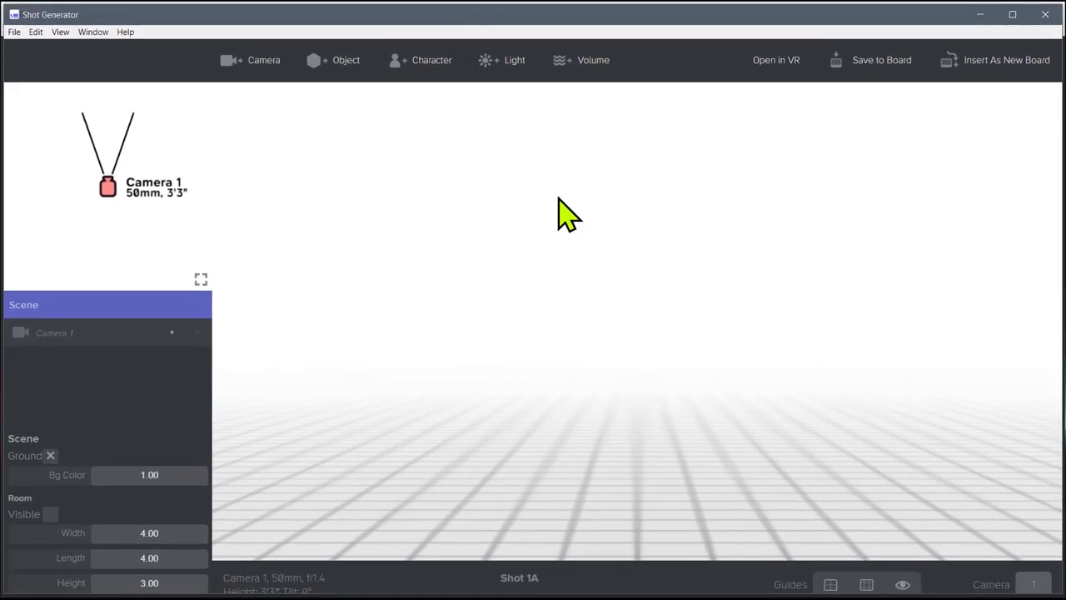
mouse_move(687, 488)
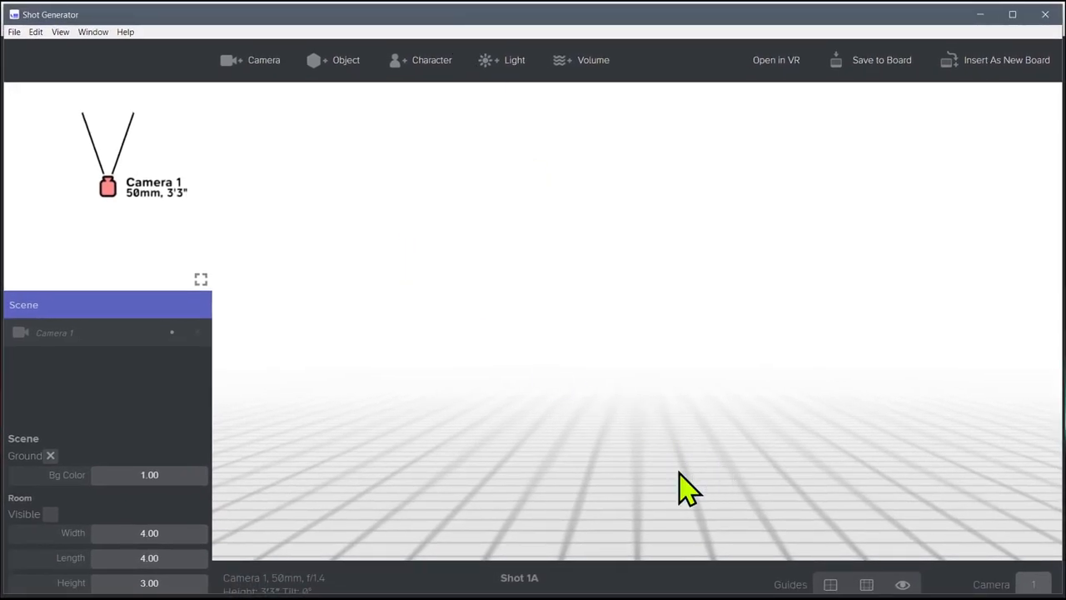
mouse_move(623, 239)
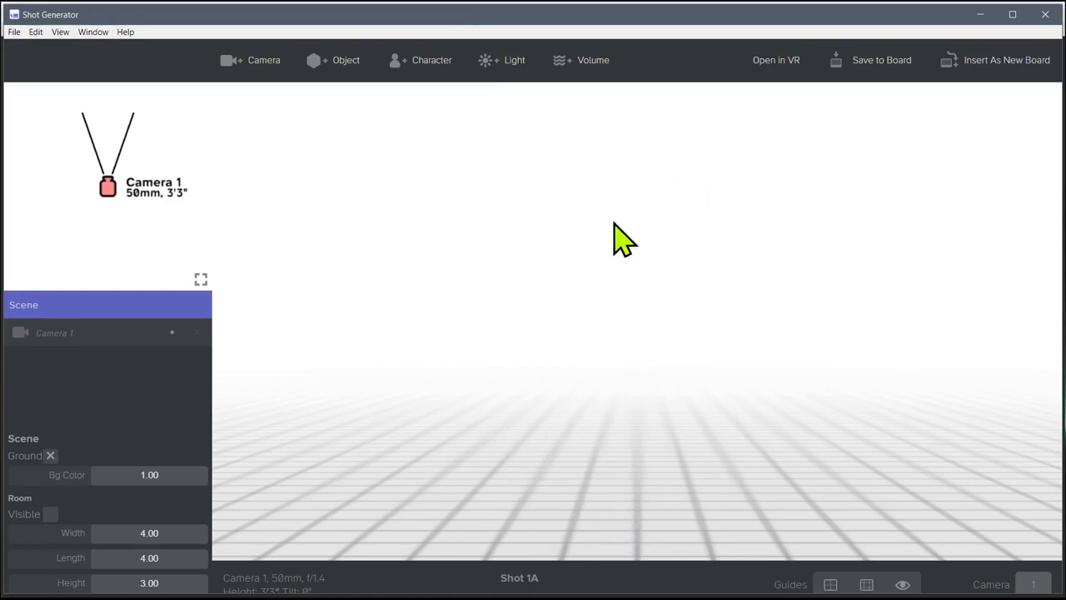
Aim Camera 1 slightly down over the floor grid and set its lens to 42mm.
left_click(54, 332)
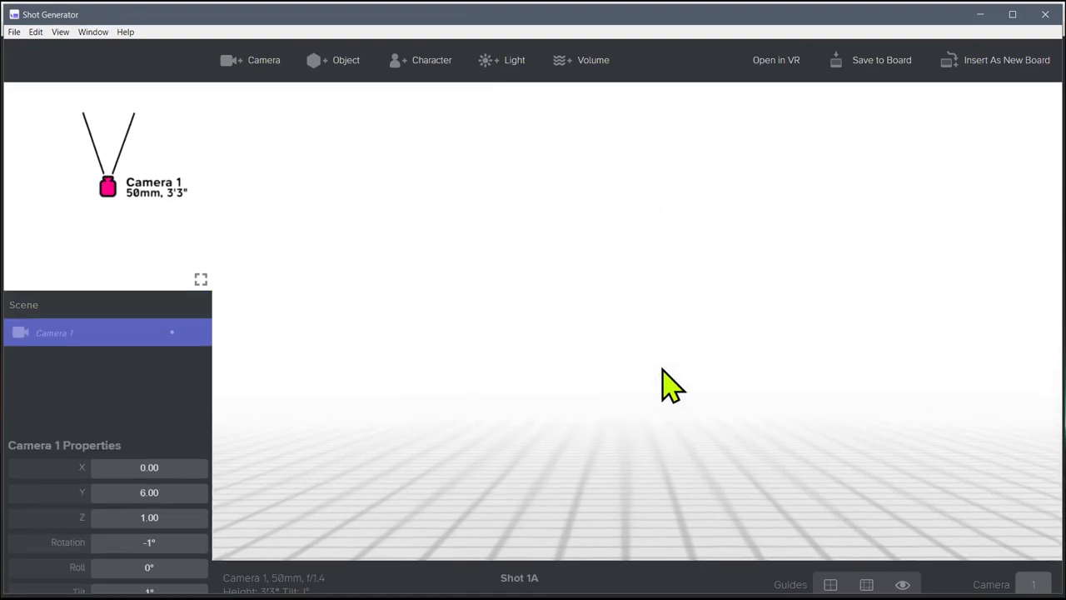
left_click_drag(670, 384, 812, 533)
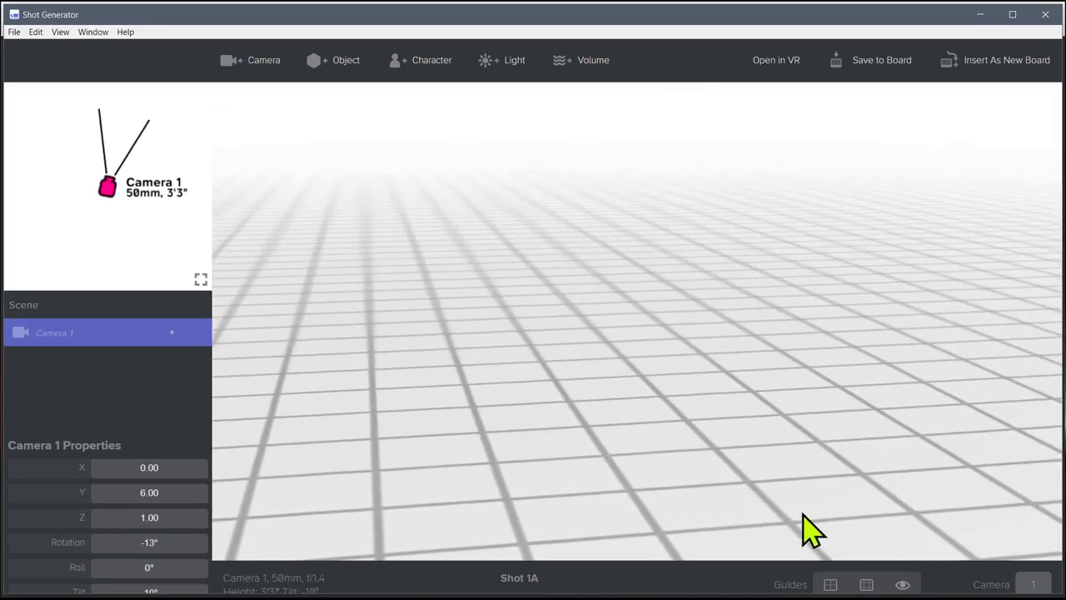
left_click_drag(812, 530, 531, 414)
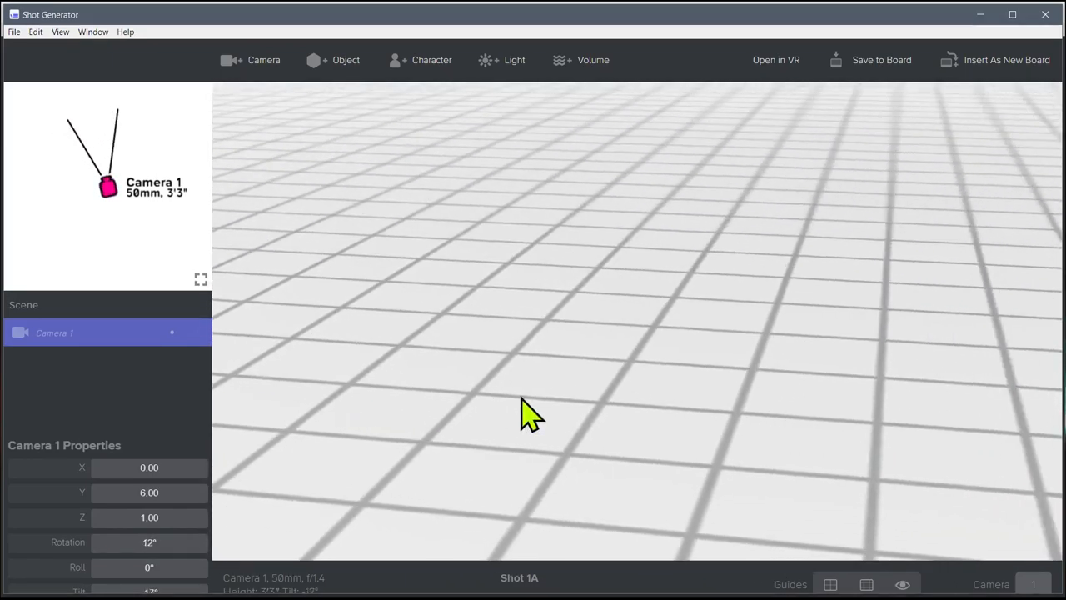
left_click_drag(529, 414, 641, 420)
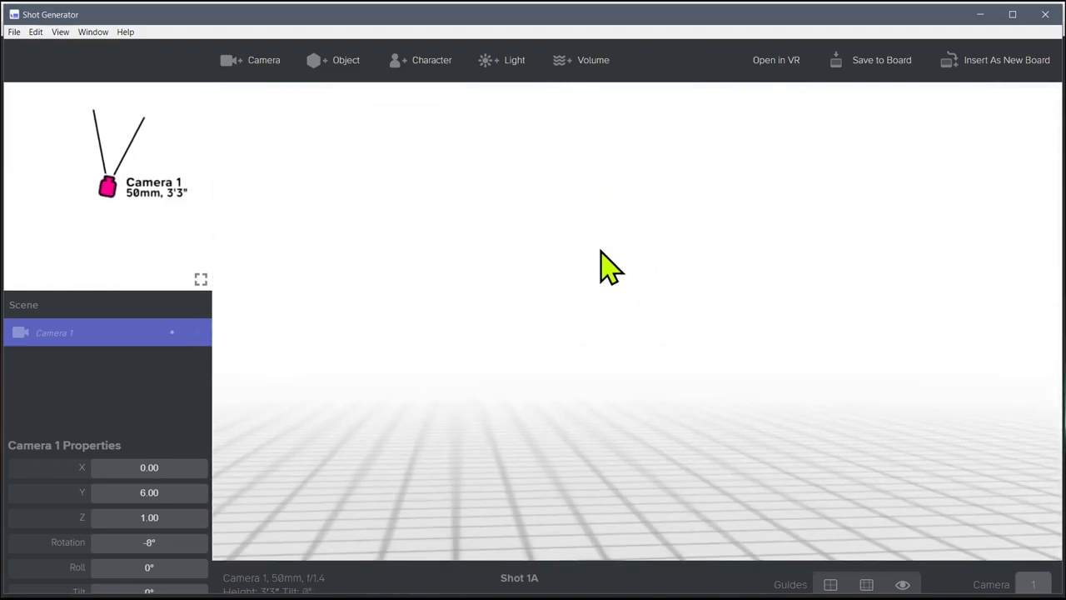
left_click_drag(612, 266, 562, 342)
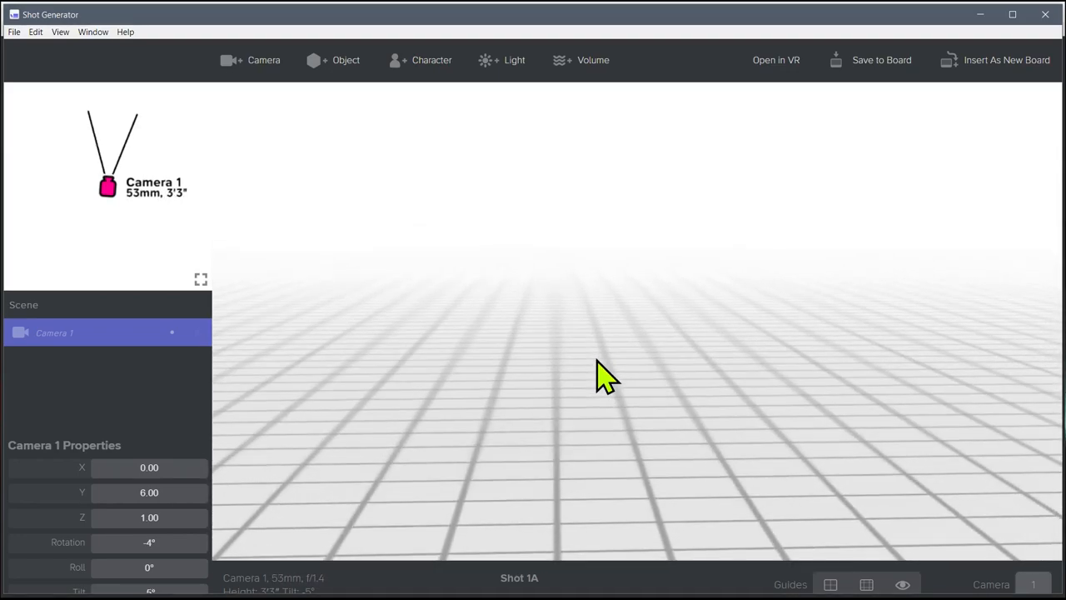
mouse_move(483, 338)
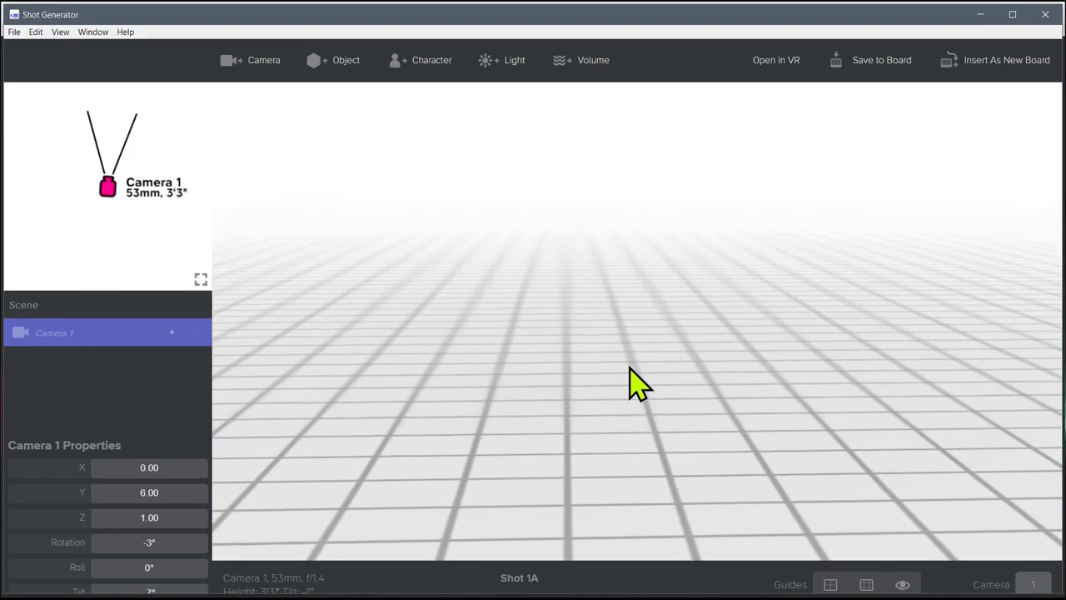
left_click_drag(641, 383, 624, 425)
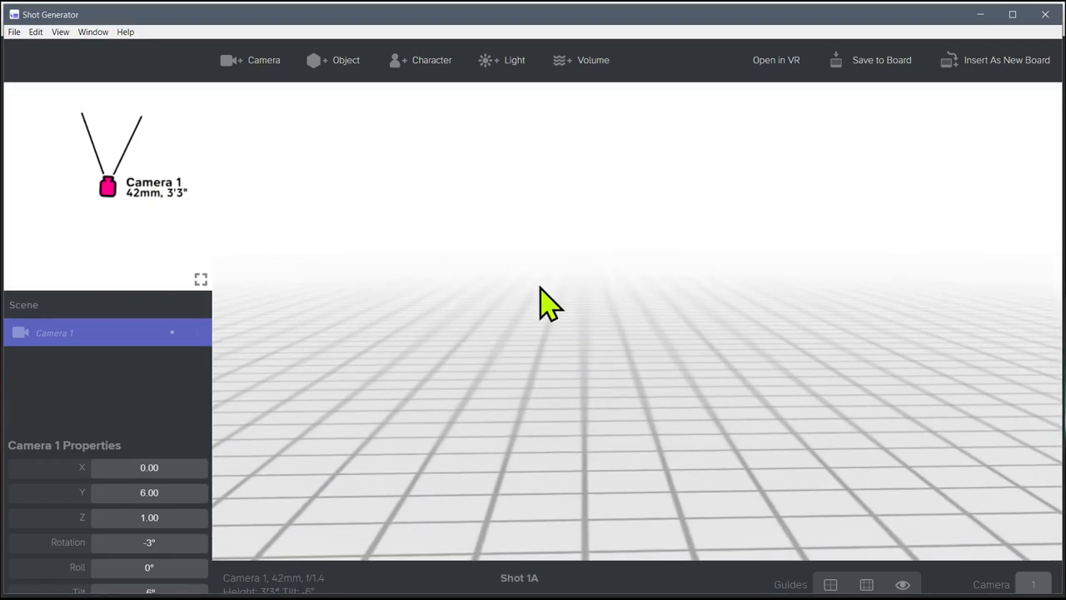
mouse_move(59, 342)
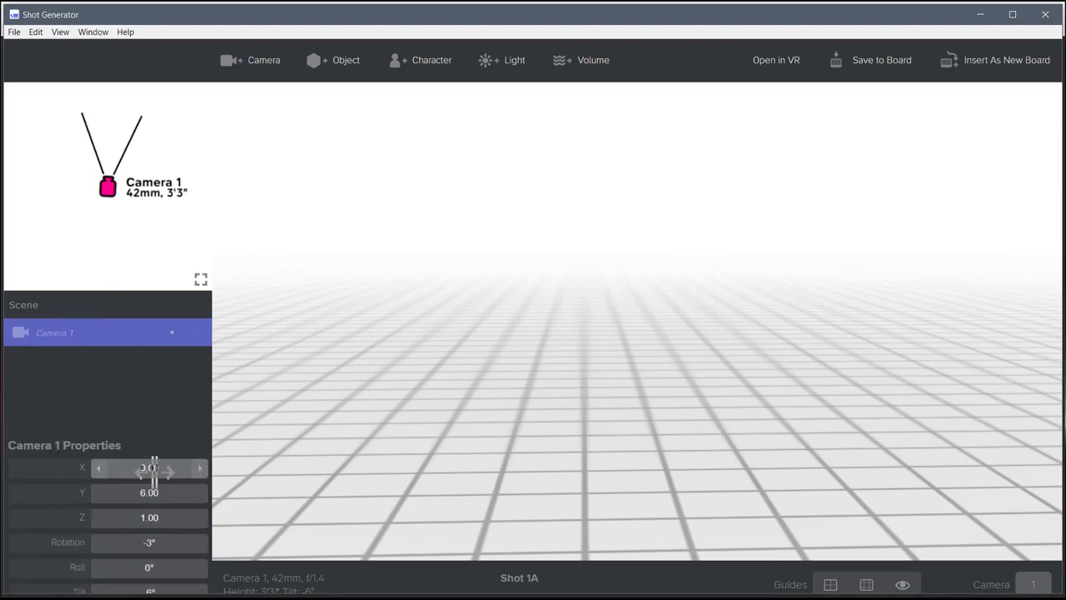
Reposition Camera 1 to X 0.90, Y 1.10, Z 1.90, about 6'2" high, tilted down 11°.
left_click_drag(154, 467, 99, 467)
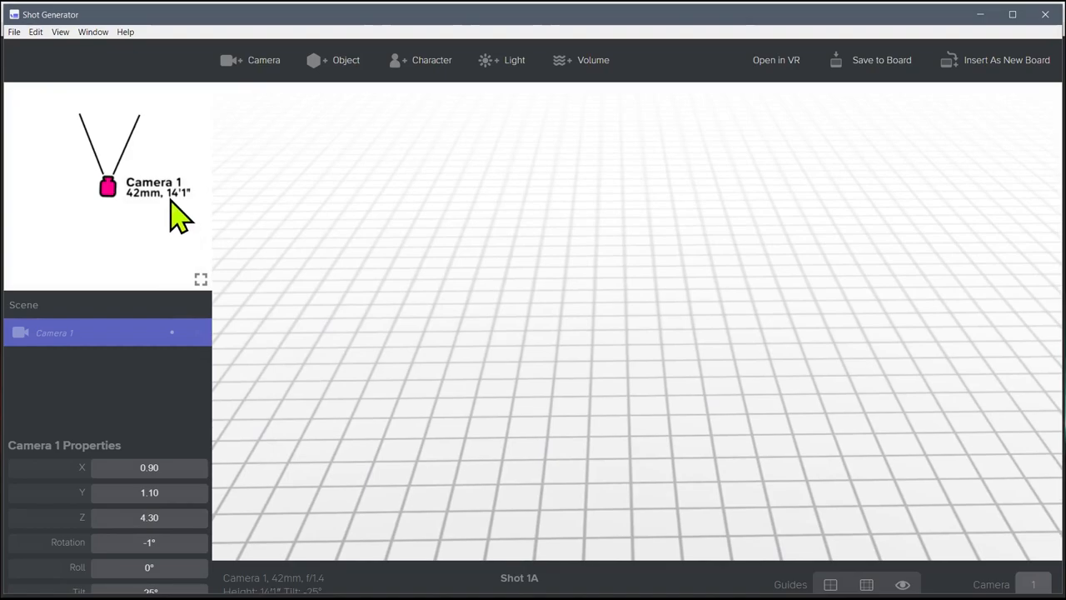
left_click_drag(184, 217, 383, 288)
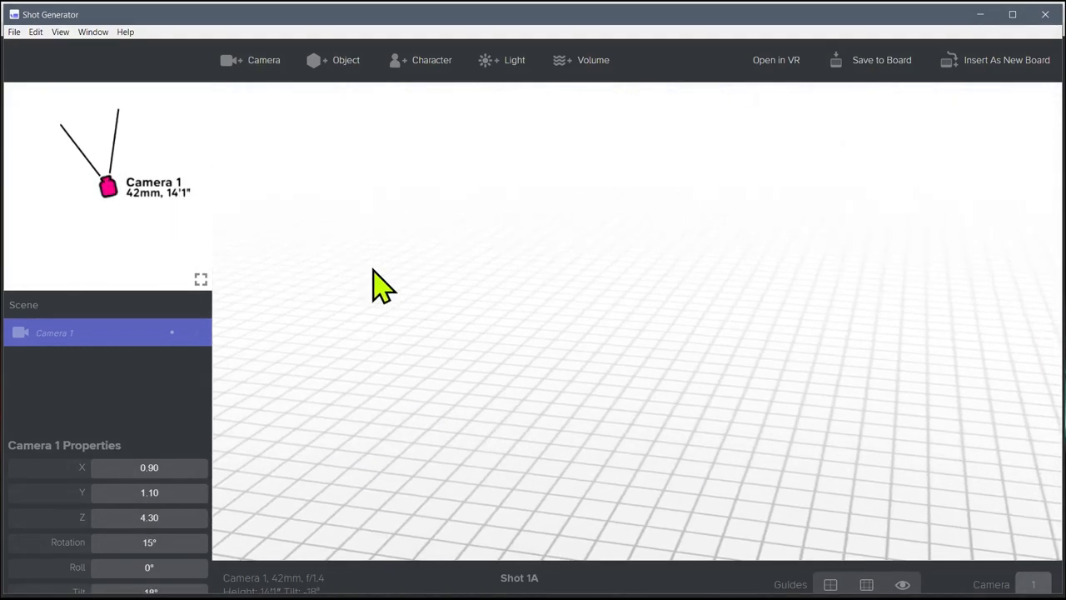
left_click_drag(383, 287, 595, 258)
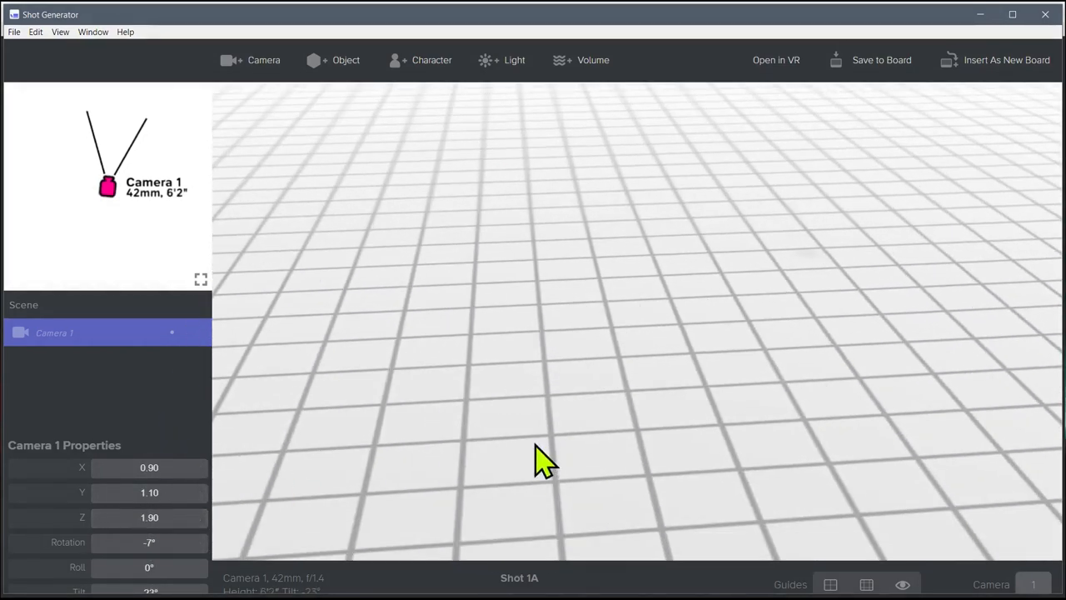
left_click_drag(542, 462, 433, 300)
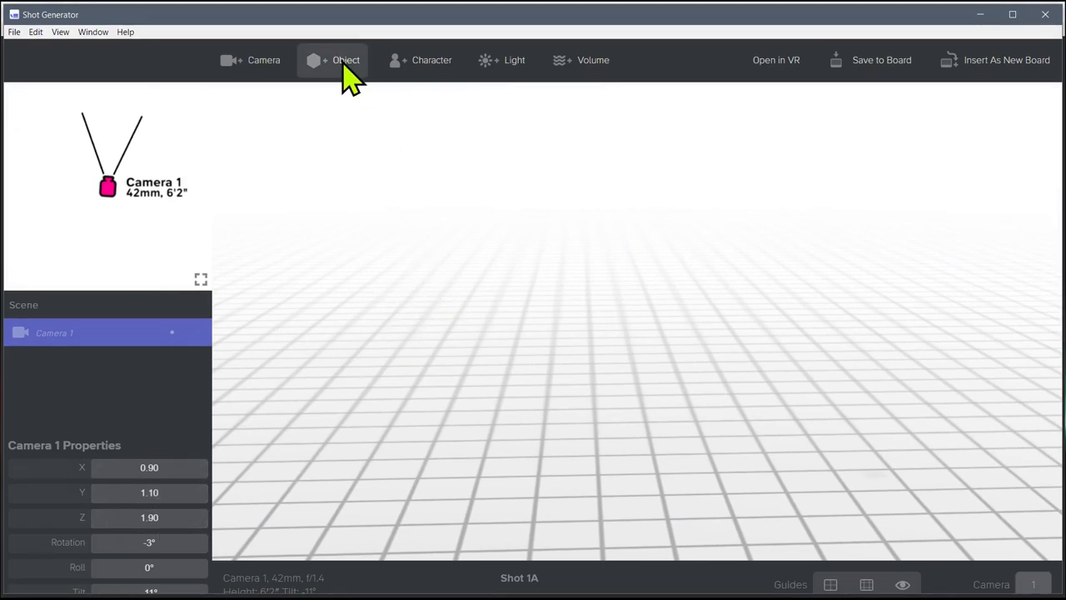
Add a box object and position Object 1 in front of the camera at Z 1.40.
left_click(345, 60)
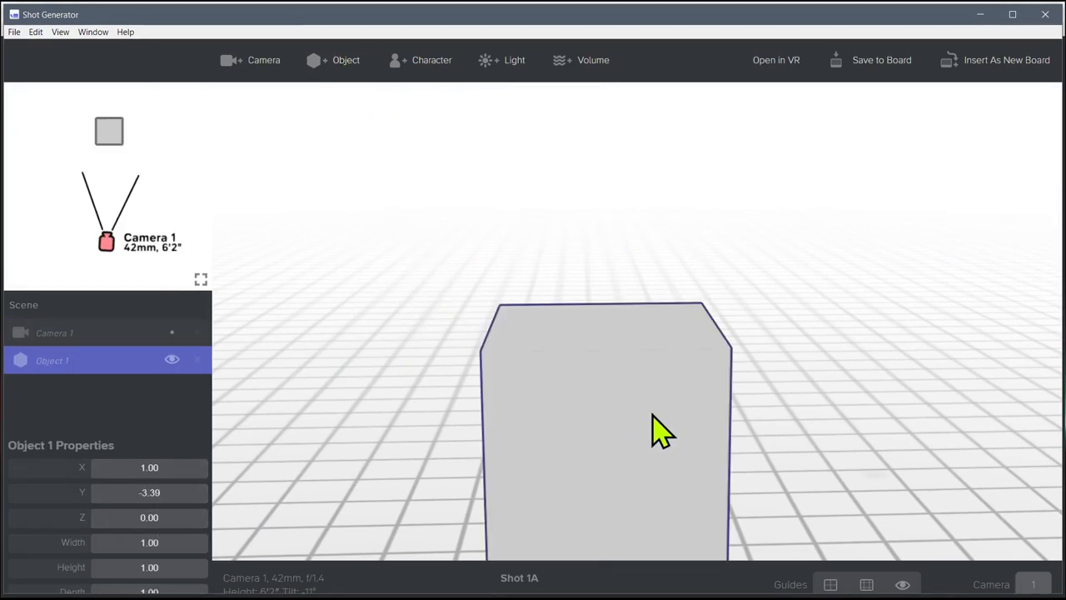
left_click_drag(662, 431, 626, 338)
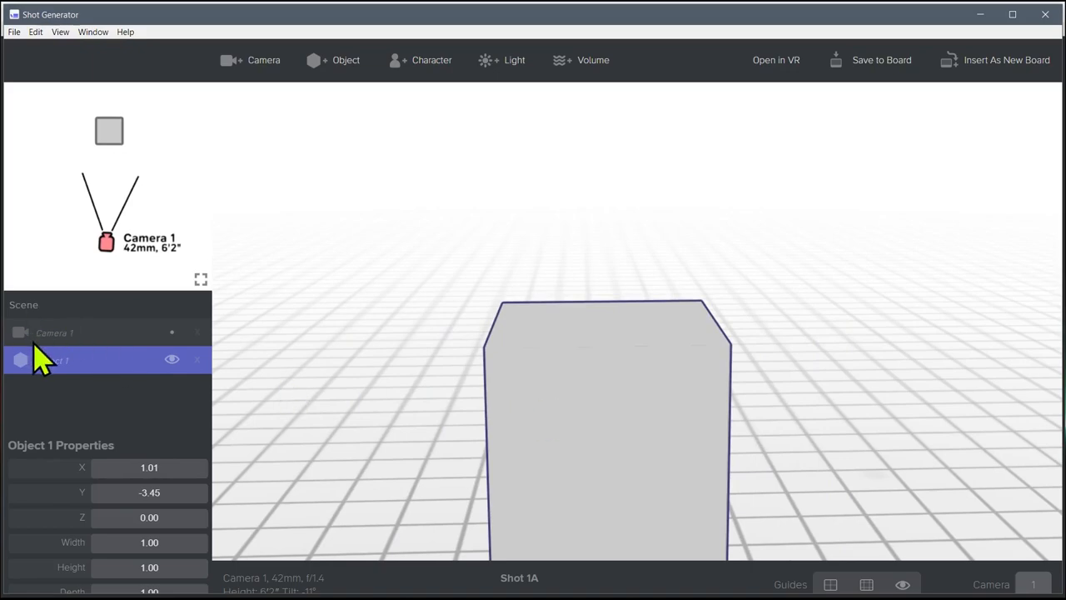
left_click(54, 333)
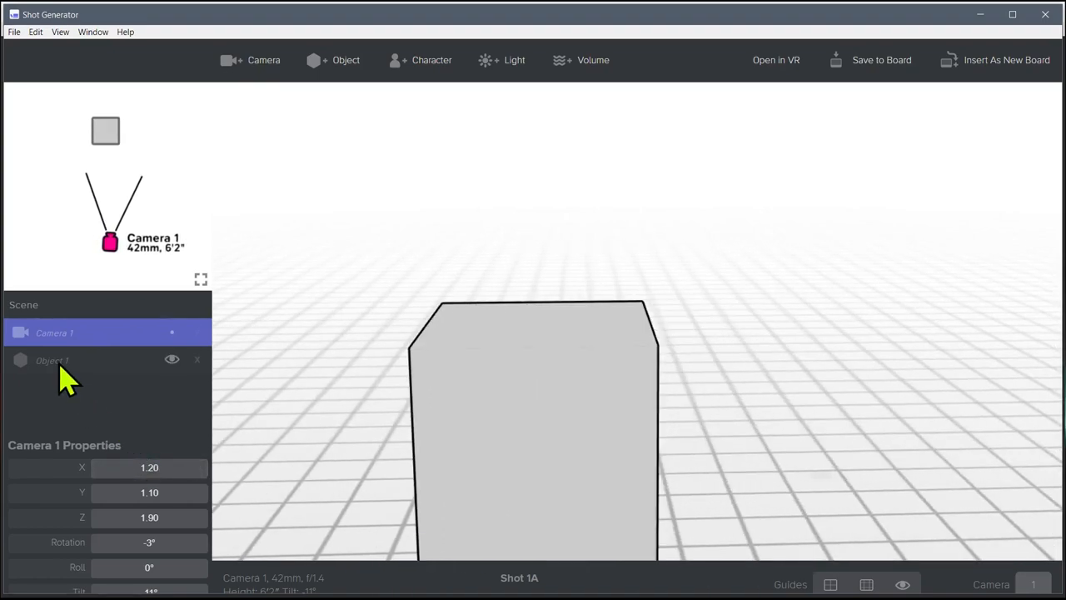
left_click(52, 360)
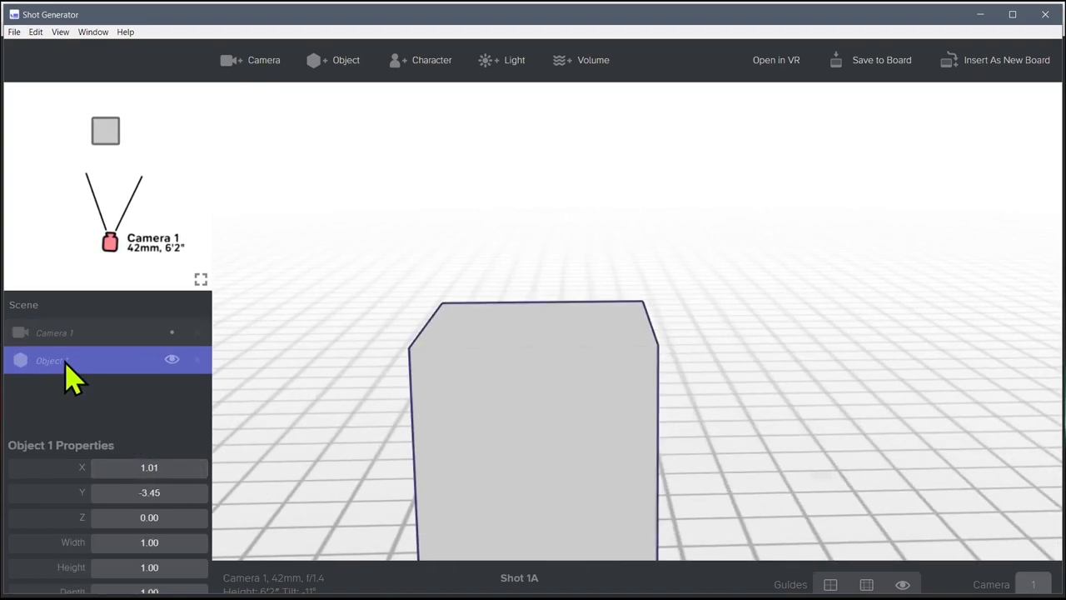
left_click_drag(134, 467, 154, 468)
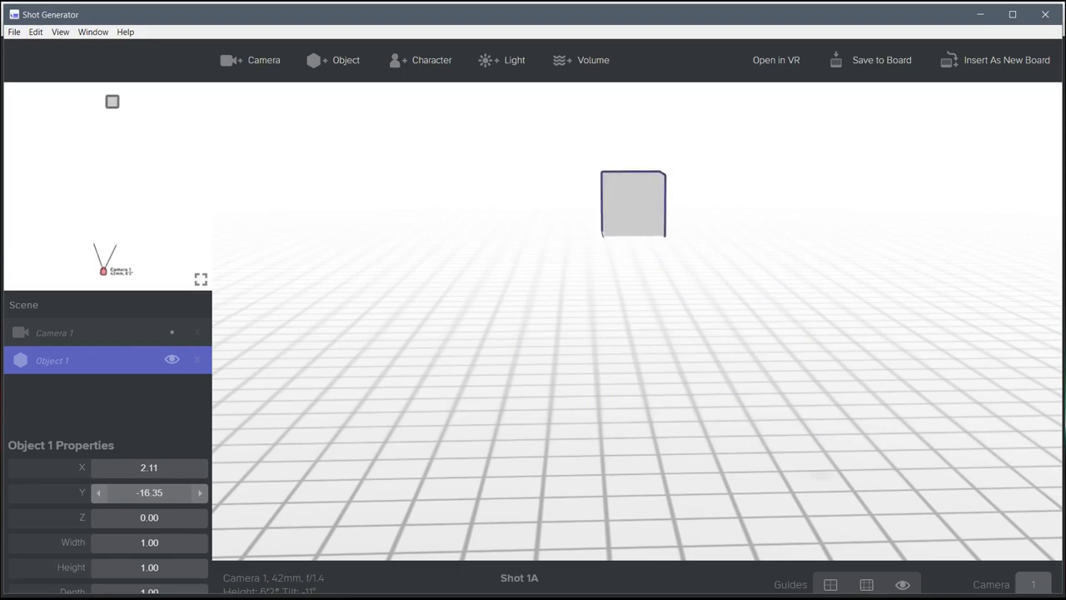
left_click_drag(150, 493, 137, 493)
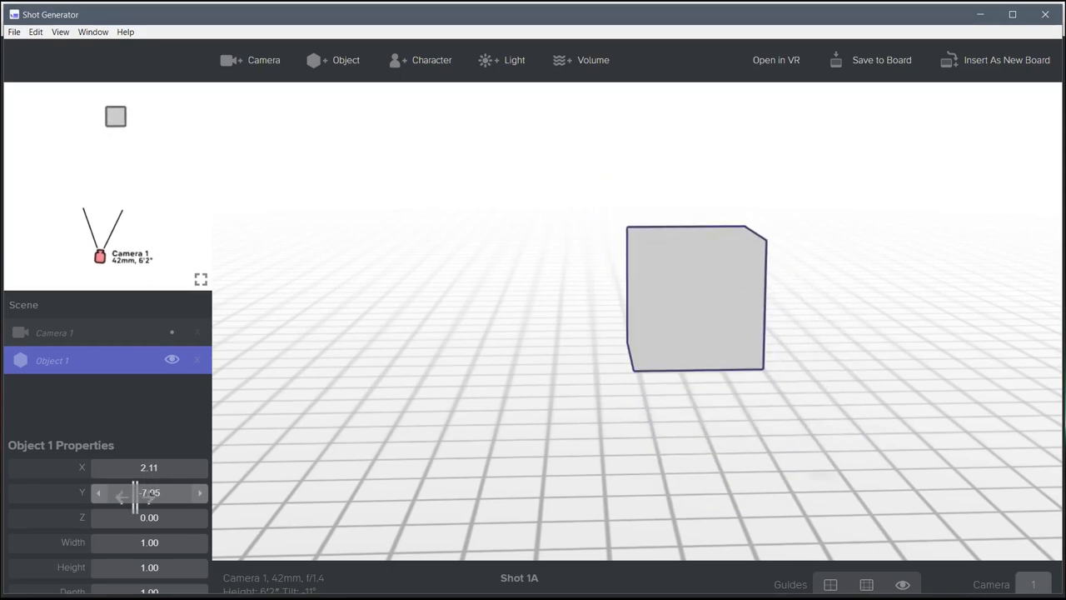
mouse_move(149, 517)
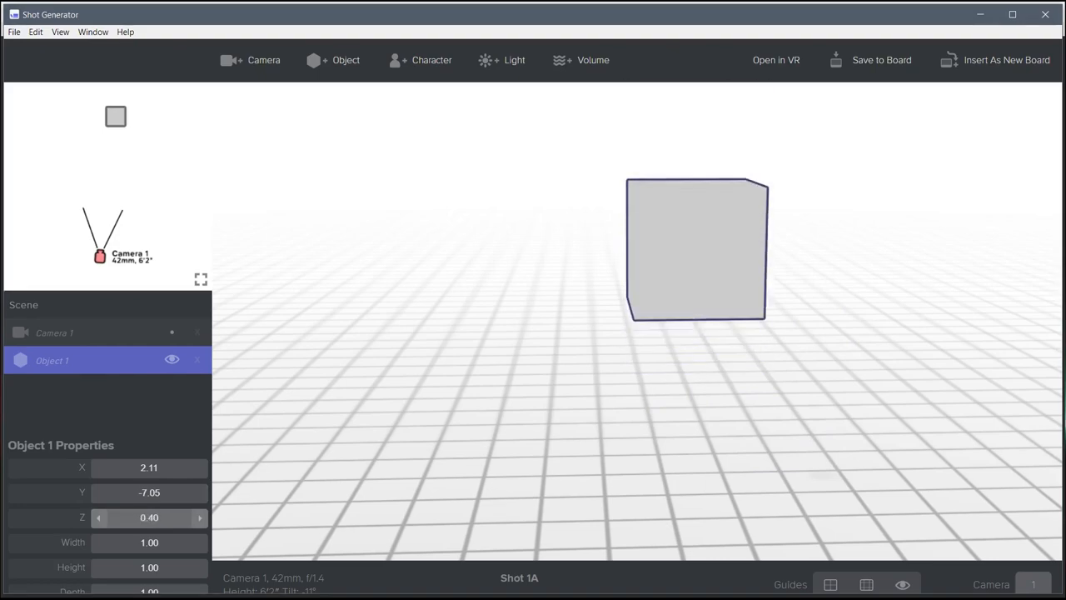
left_click(98, 518)
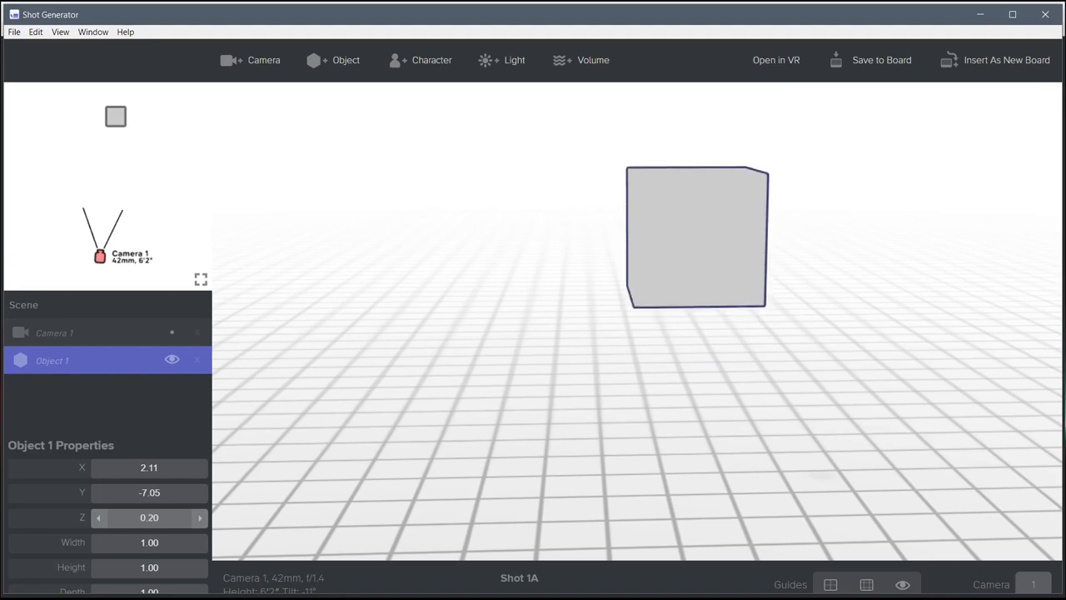
left_click_drag(697, 236, 447, 211)
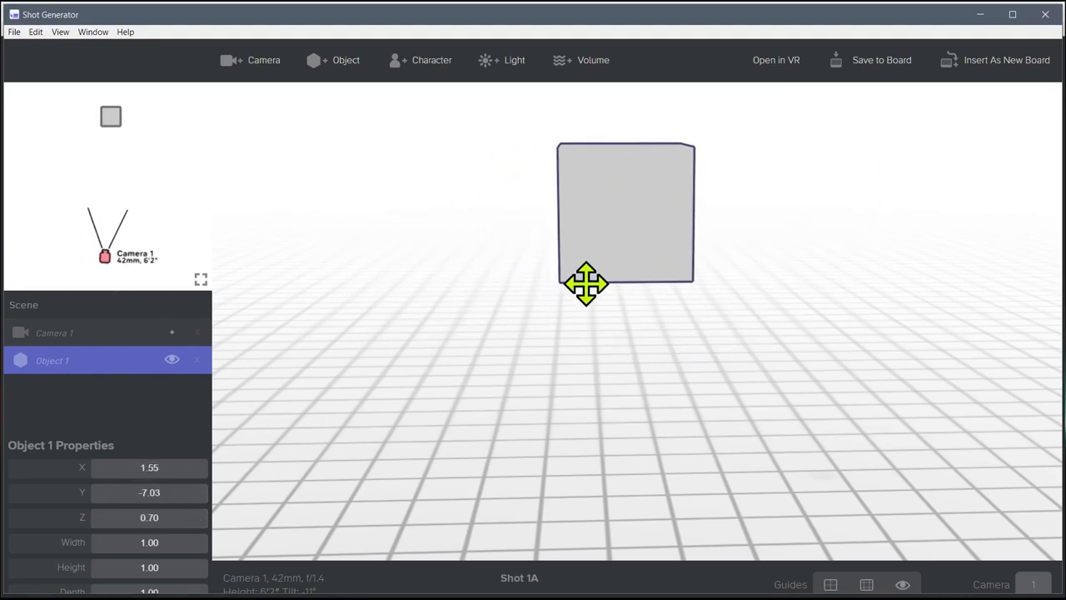
left_click_drag(586, 284, 506, 305)
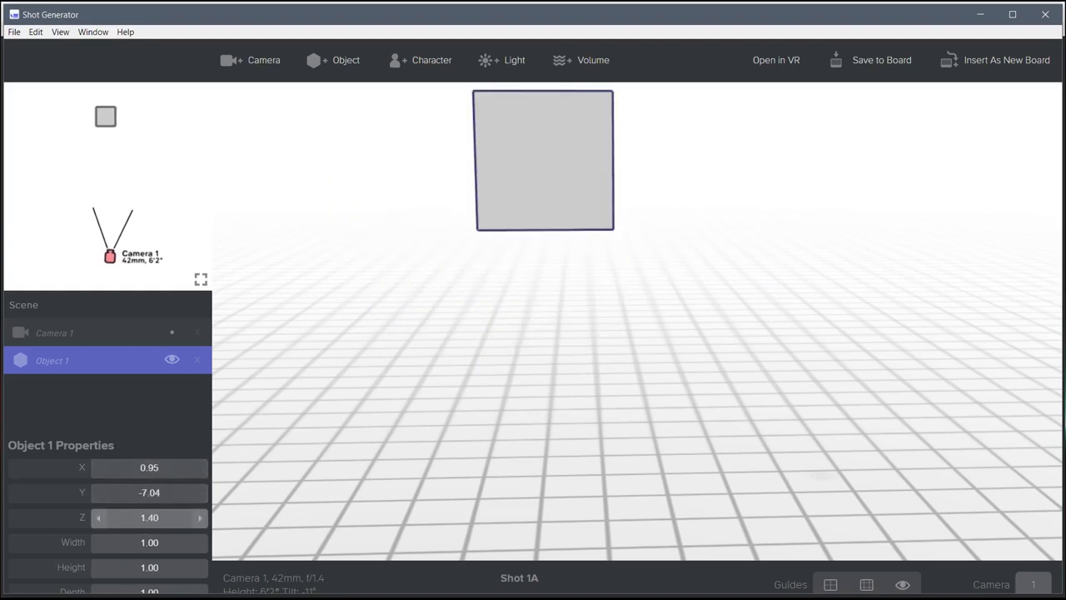
left_click(54, 333)
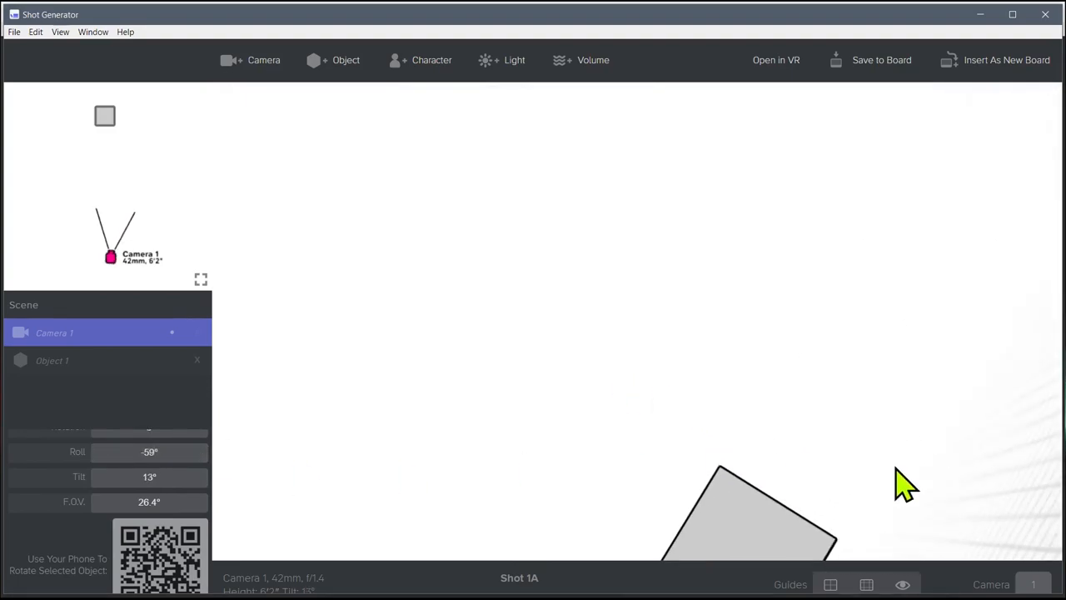
Reset Camera 1's roll to 0° and tilt it to -3°, centring the grey box.
left_click_drag(149, 452, 133, 452)
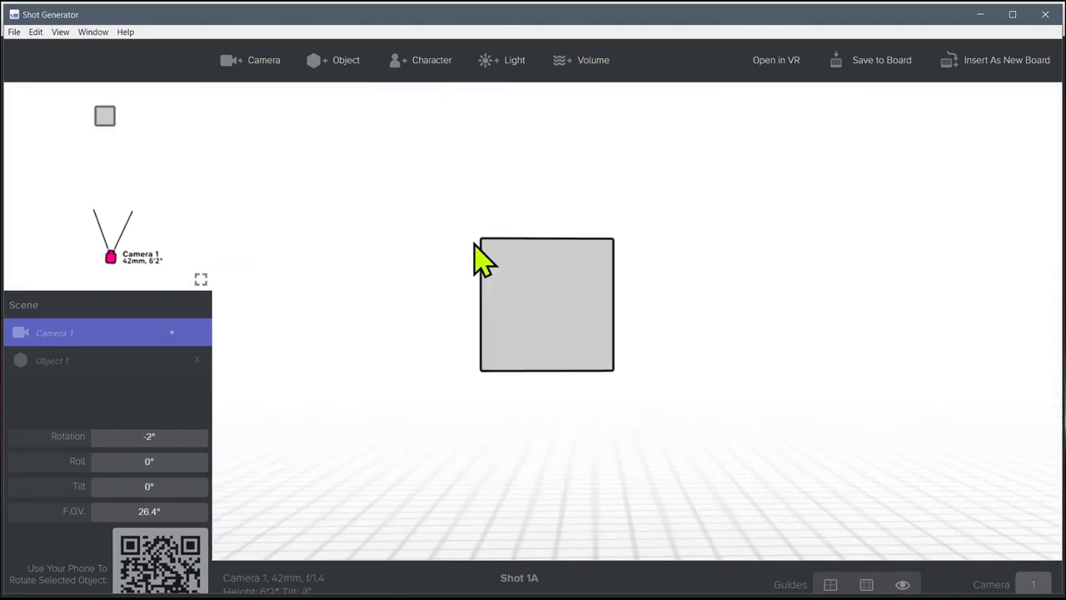
left_click_drag(483, 258, 546, 416)
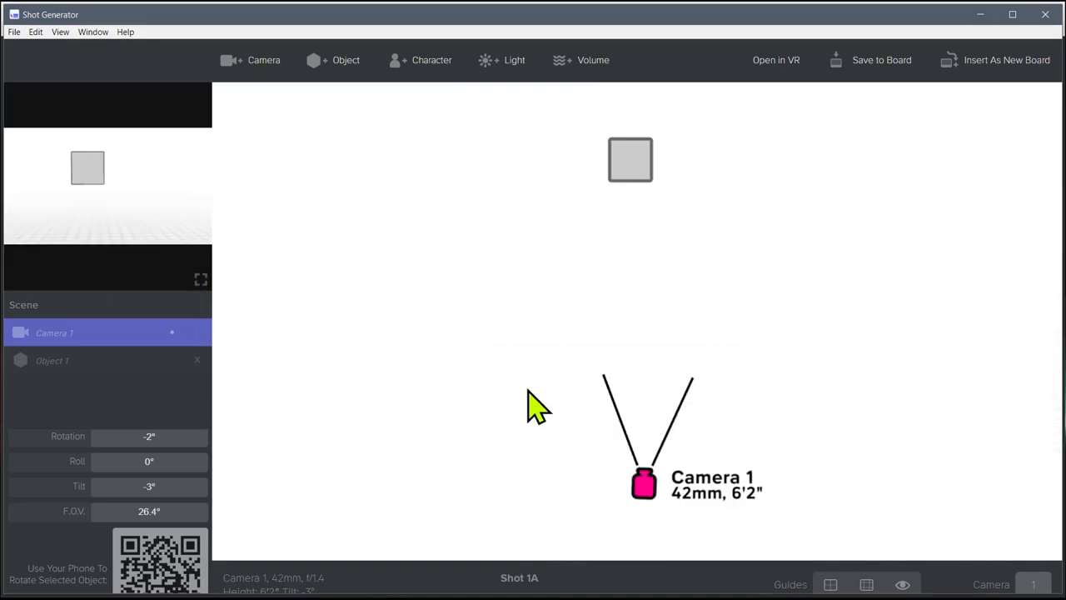
mouse_move(304, 541)
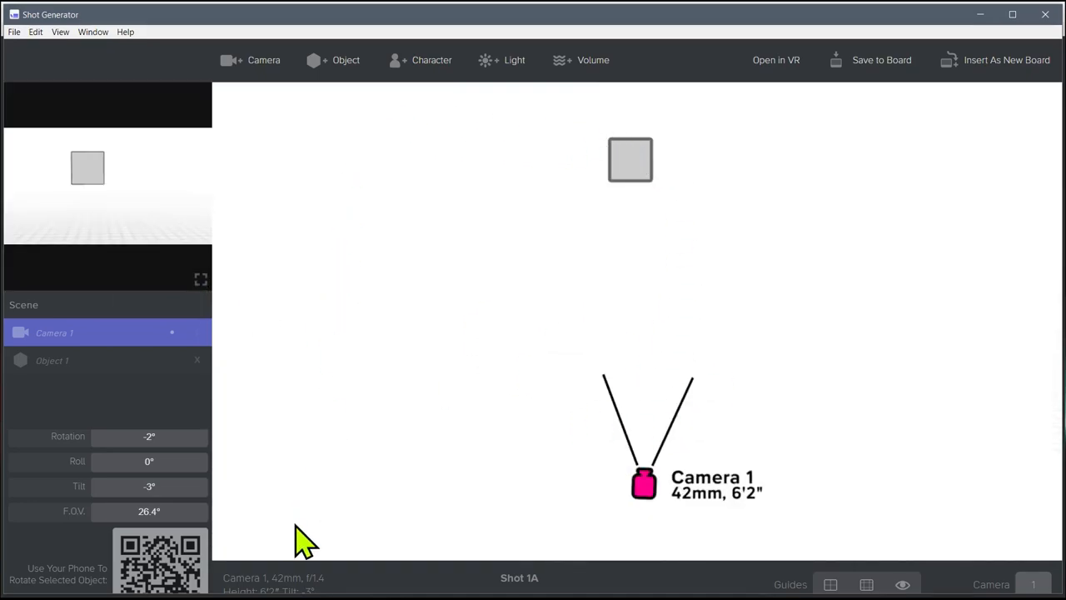
mouse_move(635, 222)
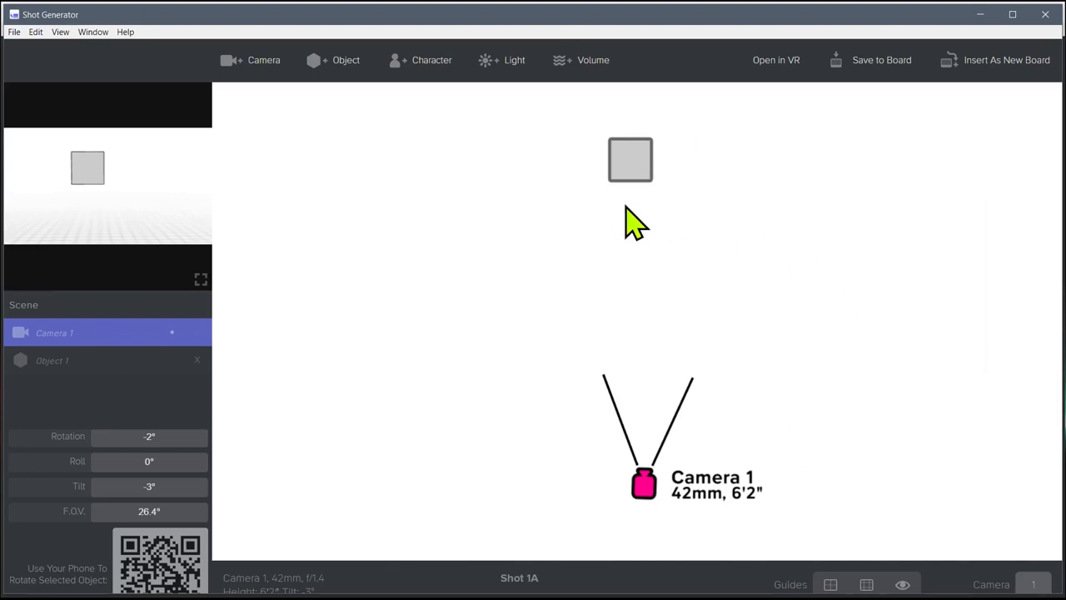
mouse_move(79, 205)
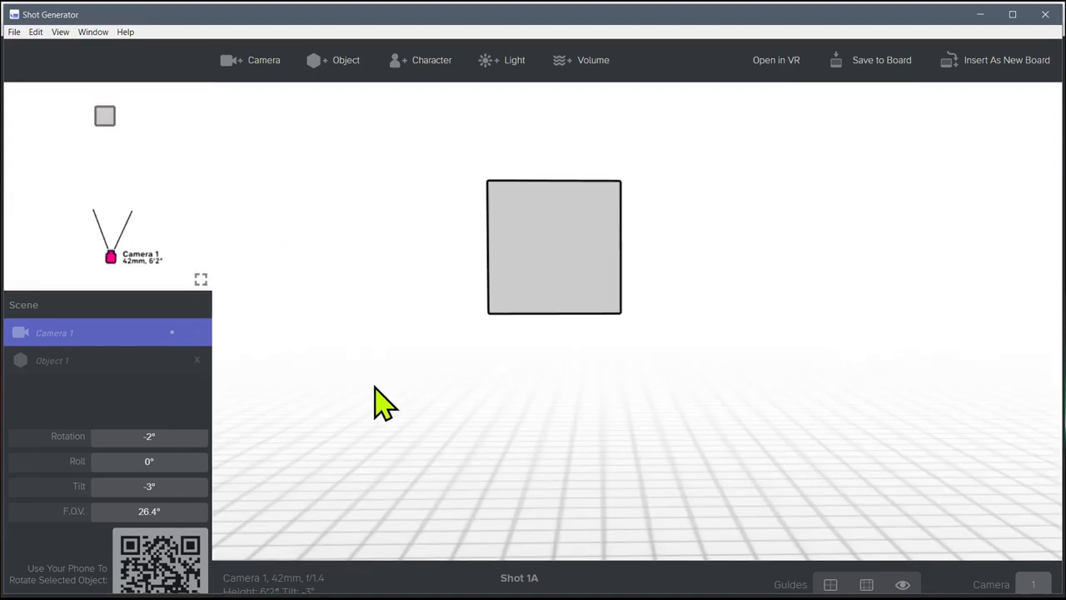
mouse_move(533, 229)
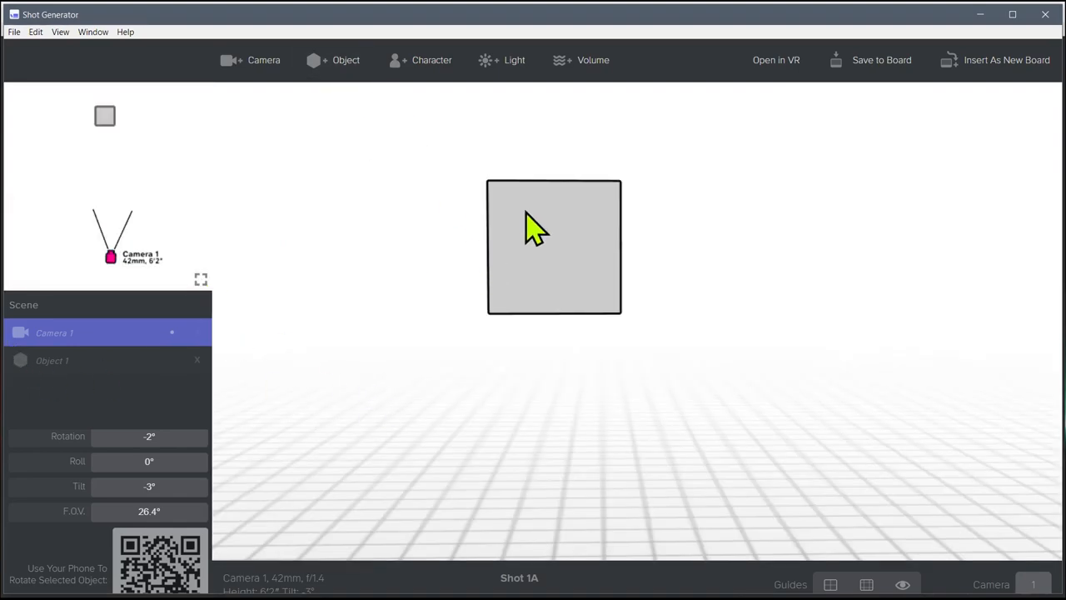
Change Object 1's model to Chair: Sofa, adjust the camera, and add Object 2.
left_click(553, 246)
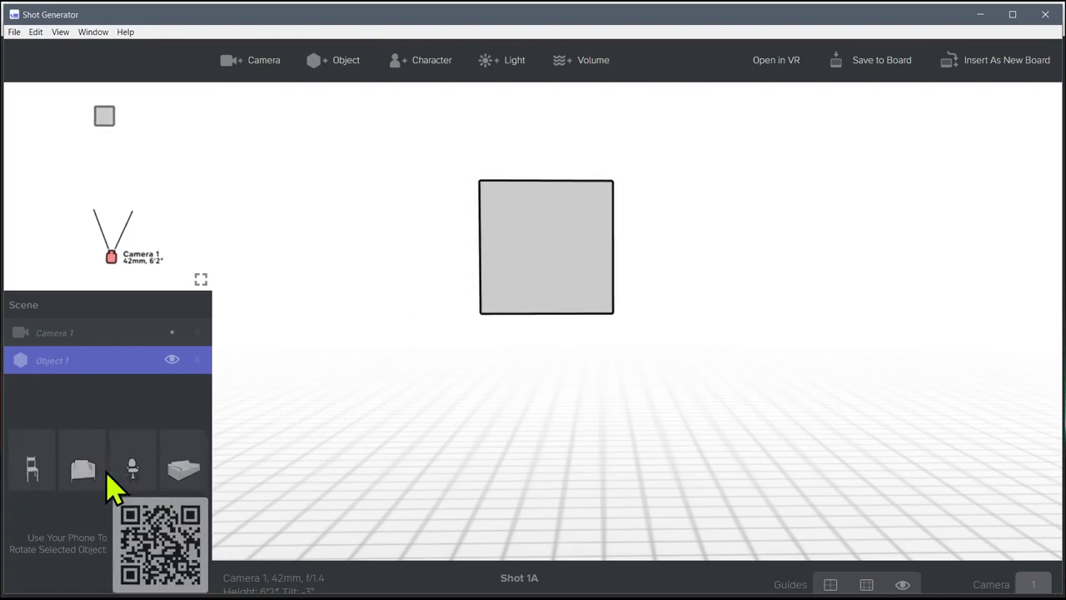
left_click(82, 508)
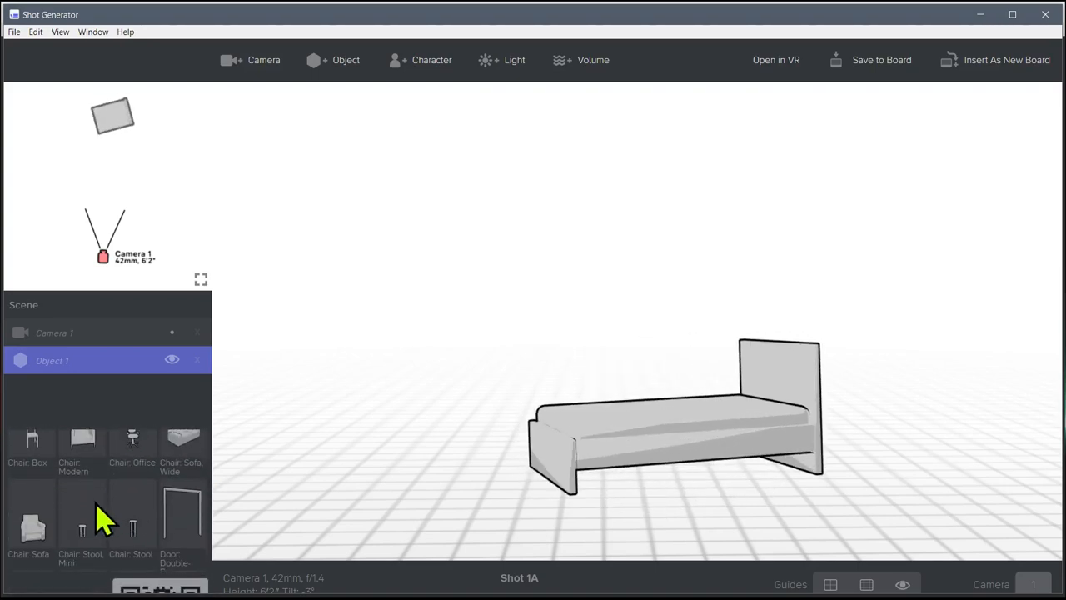
left_click(27, 516)
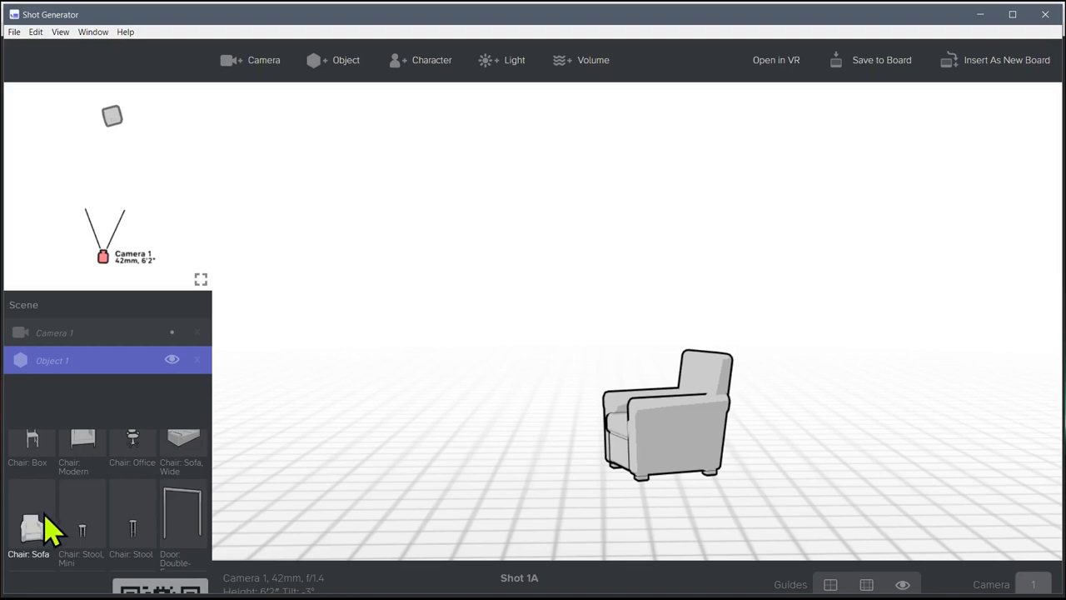
left_click(132, 512)
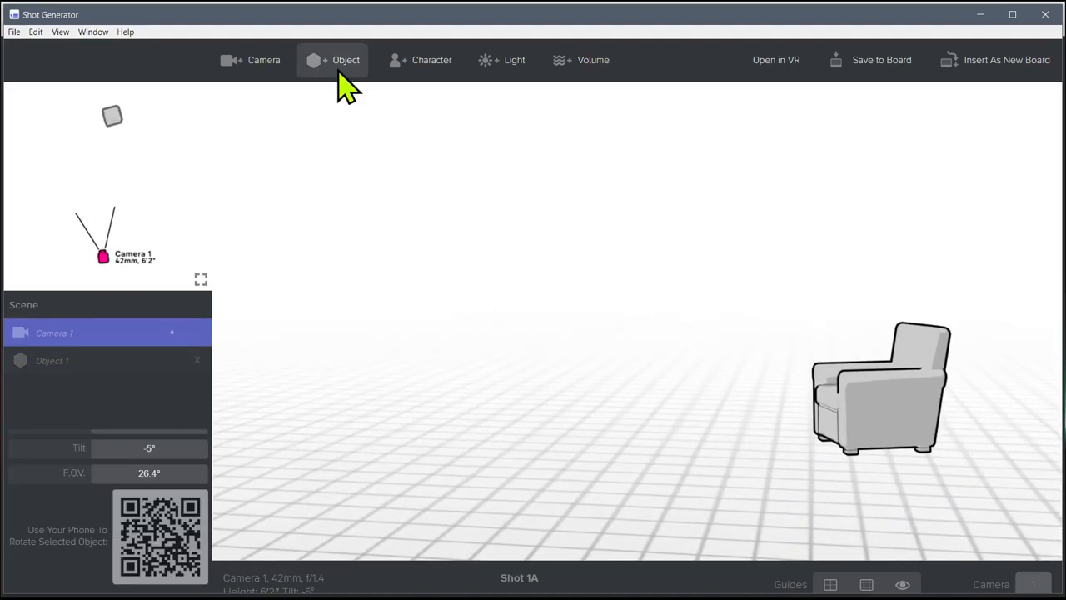
left_click(332, 59)
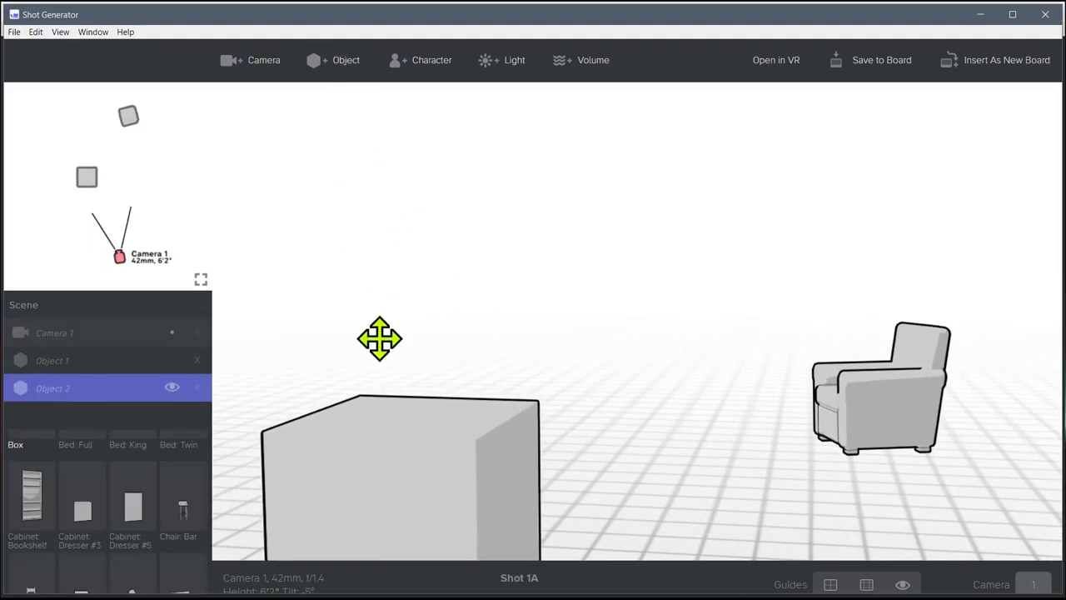
Change Object 2's model to Cabinet: Bookshelf.
left_click(32, 503)
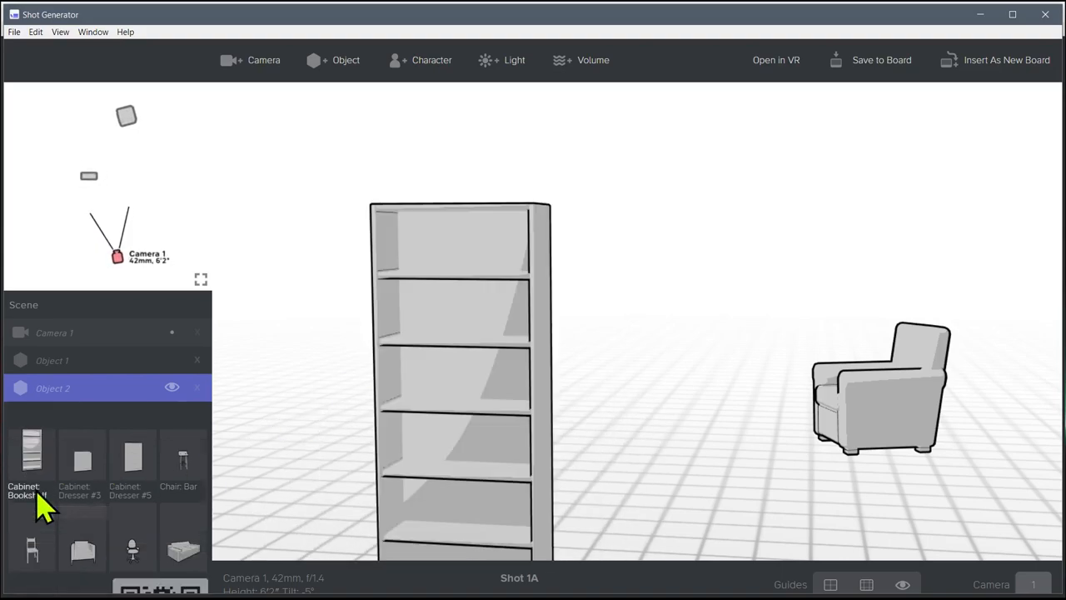
mouse_move(96, 400)
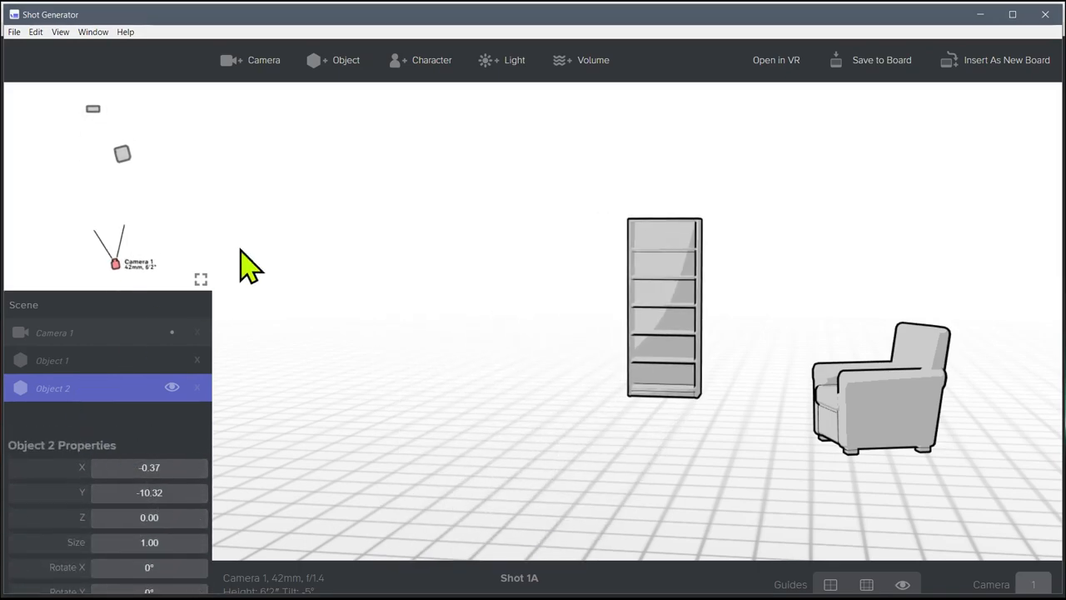
Add Object 3 as a Door: Double, rotated -99° at the left of the shot.
left_click(346, 59)
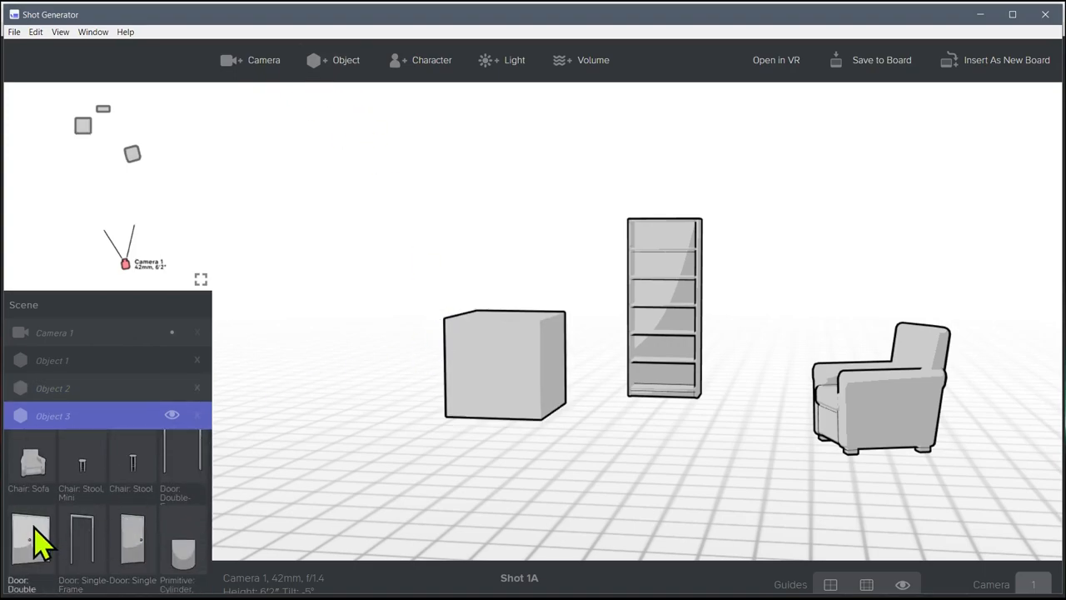
left_click(30, 539)
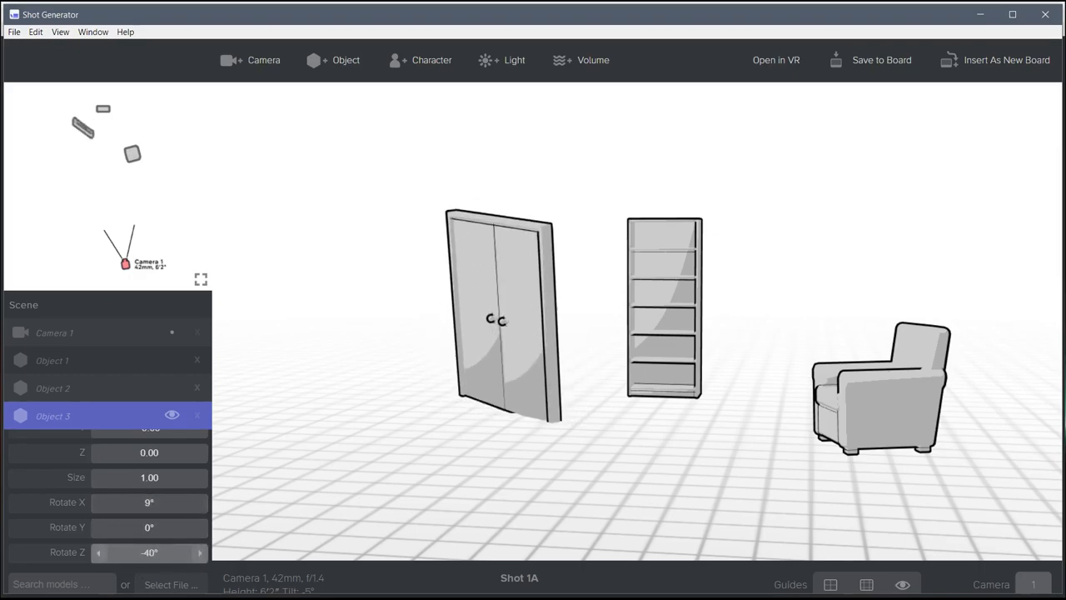
left_click_drag(150, 552, 83, 552)
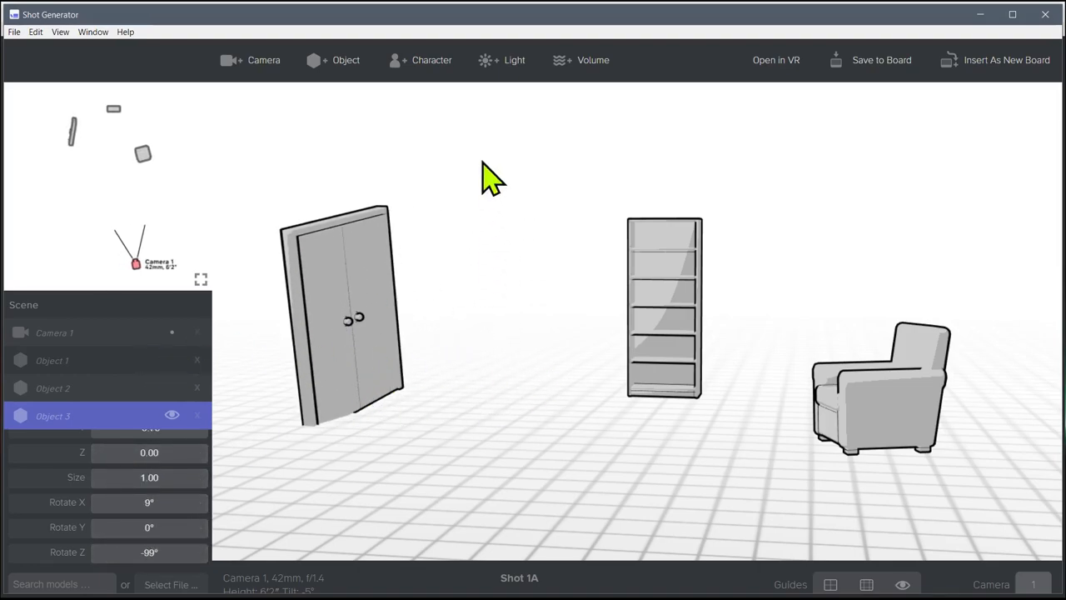
Add Character 1 beside the double door and rotate it to 76°.
left_click(420, 60)
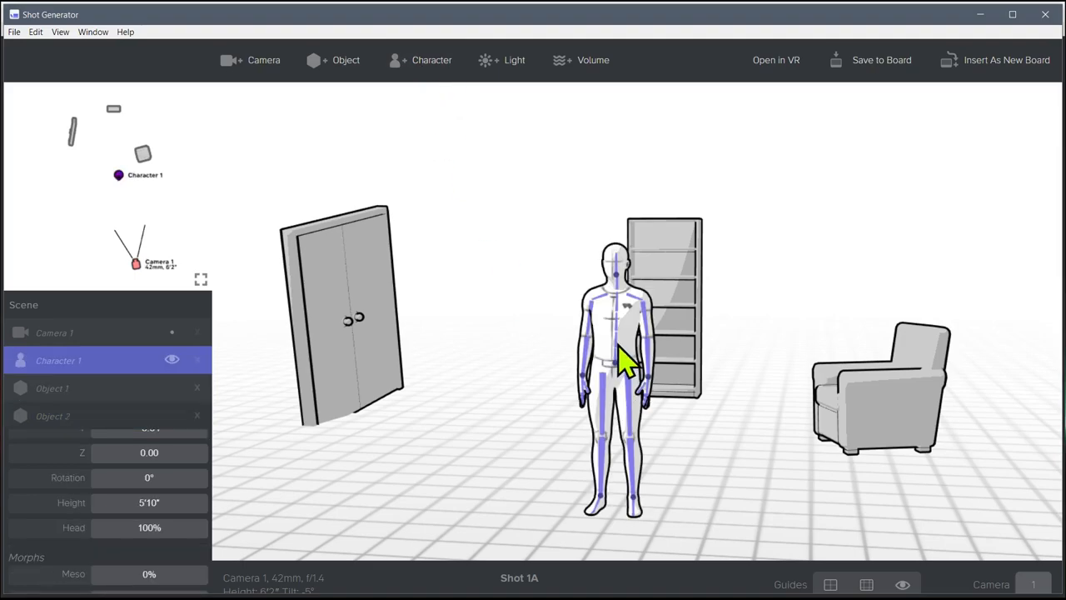
left_click_drag(625, 362, 487, 308)
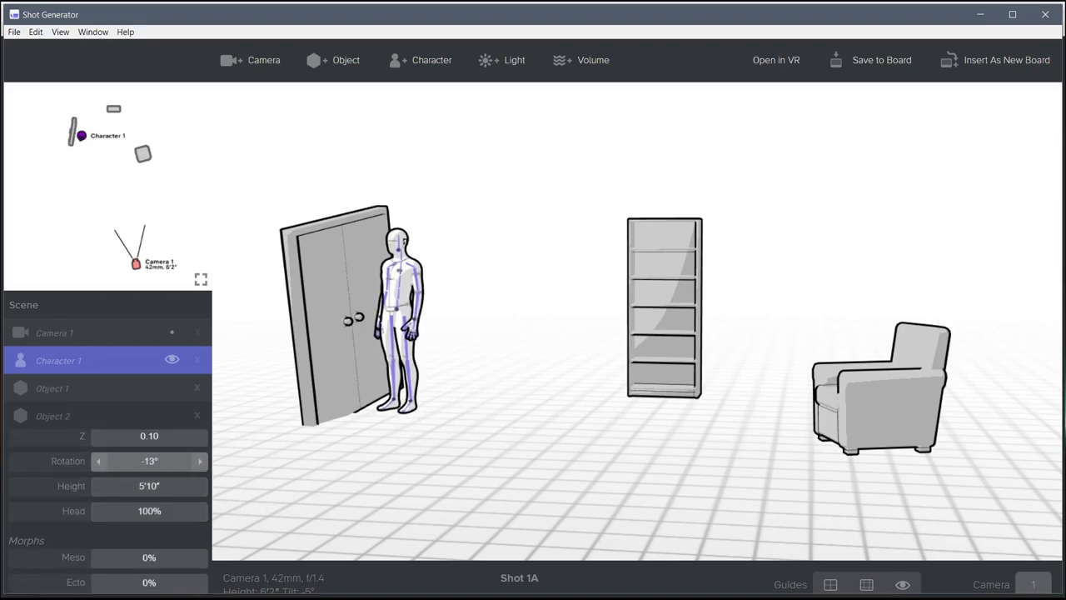
left_click_drag(150, 460, 200, 461)
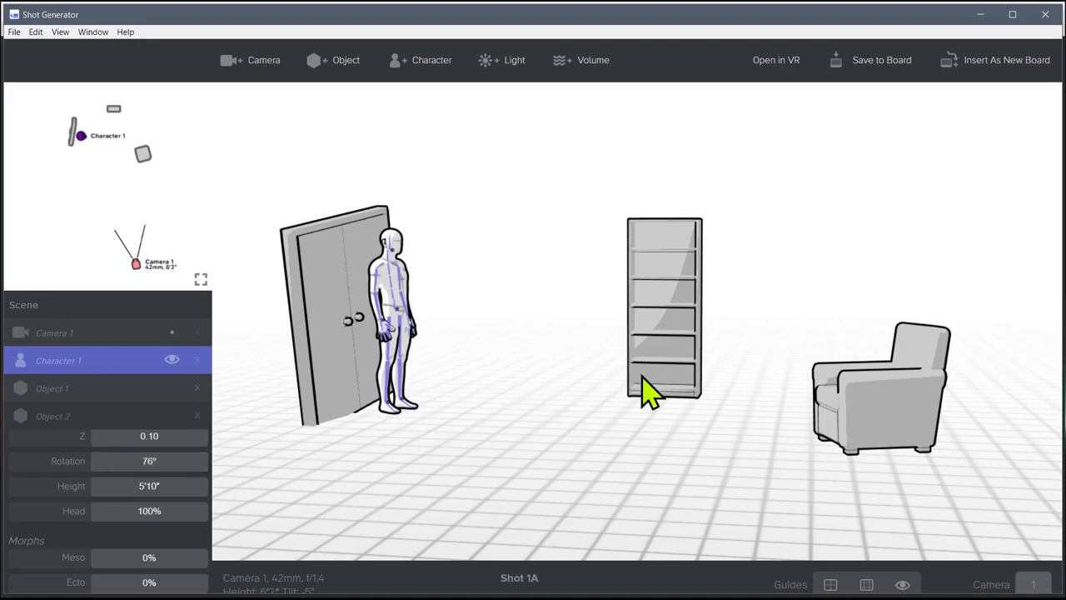
left_click(54, 332)
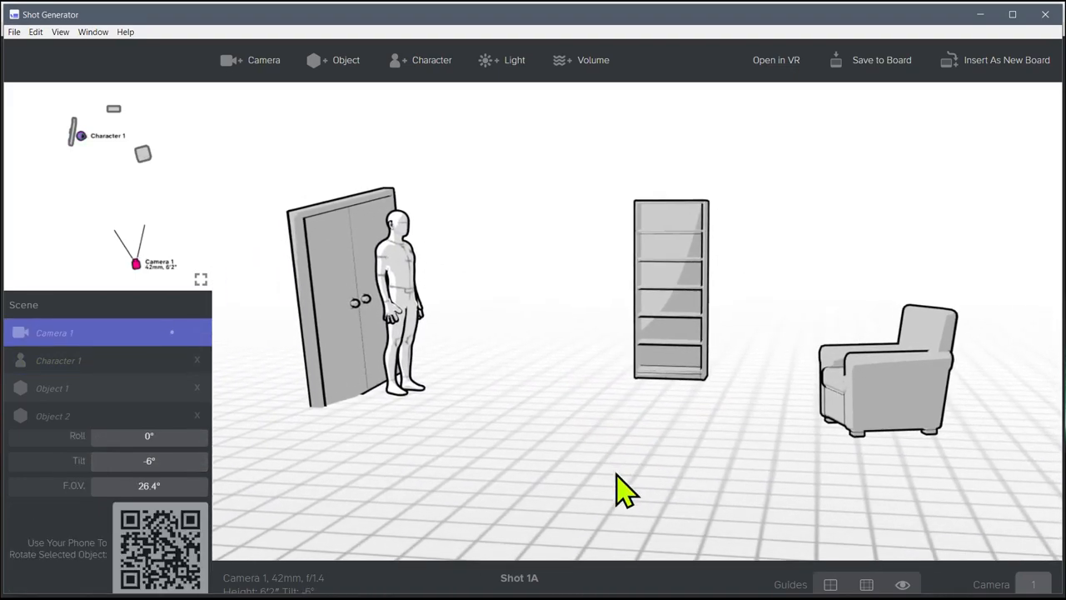
mouse_move(499, 271)
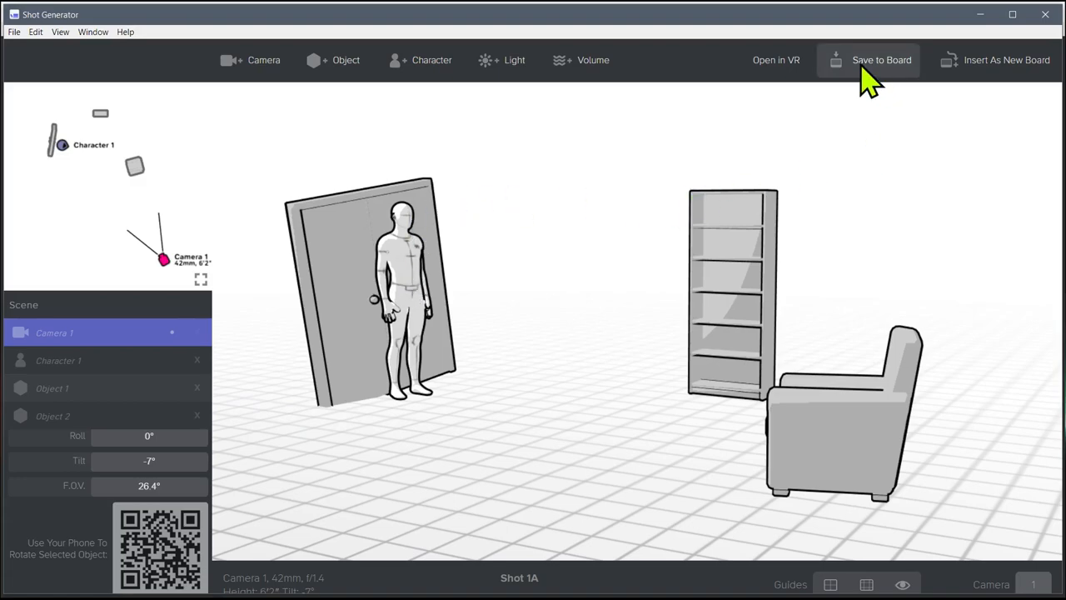
mouse_move(879, 79)
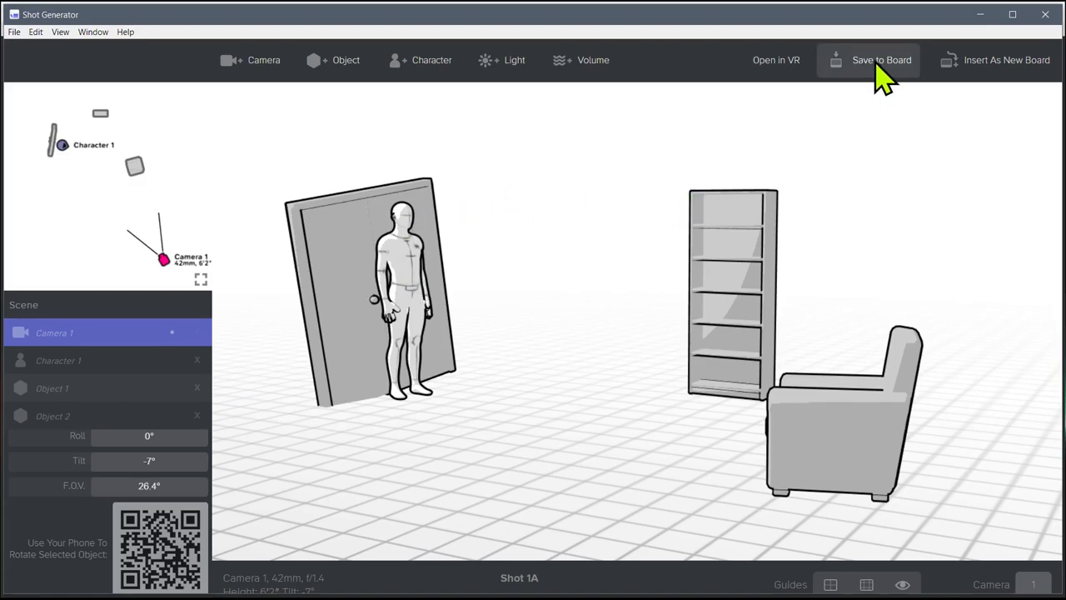
Save the reframed Shot Generator scene to the storyboard as board 1A.
left_click(882, 59)
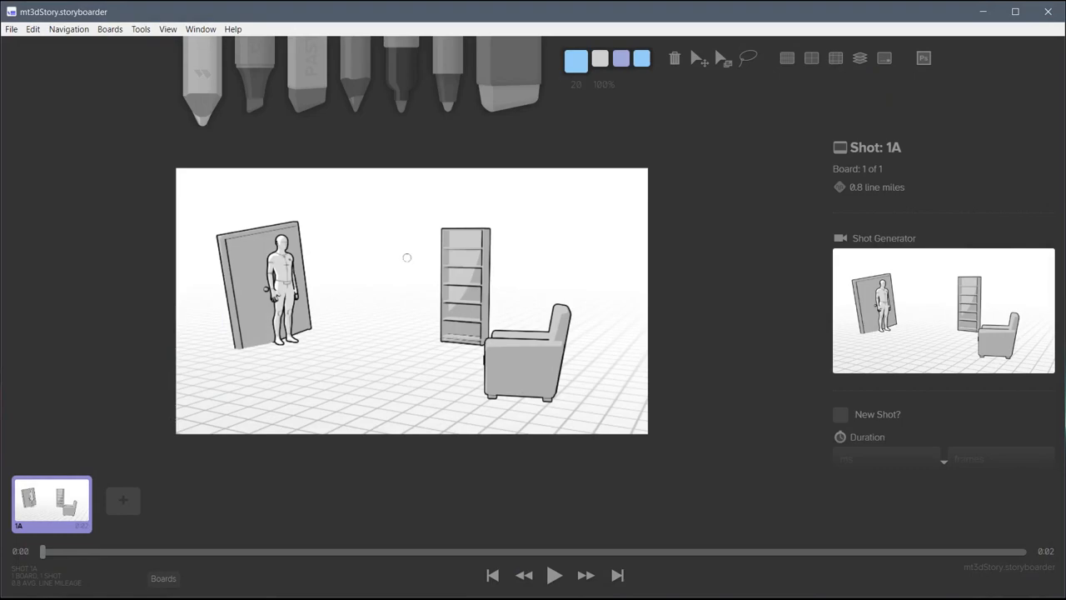
mouse_move(265, 296)
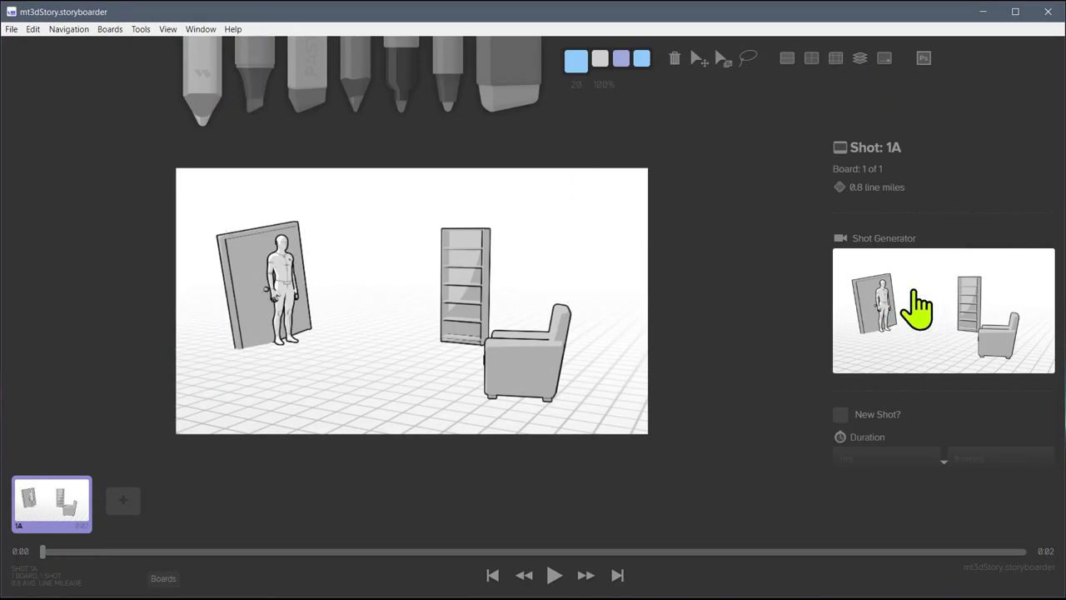
Give board 1A a 20-second duration and the action text 'Walkinbgsdf'.
left_click(885, 344)
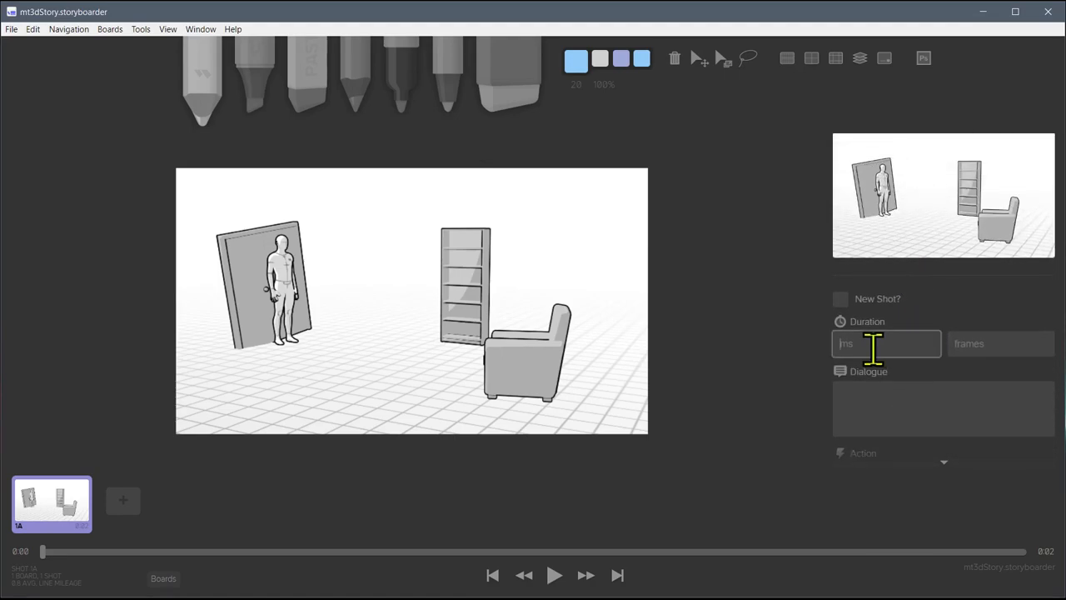
type("20000")
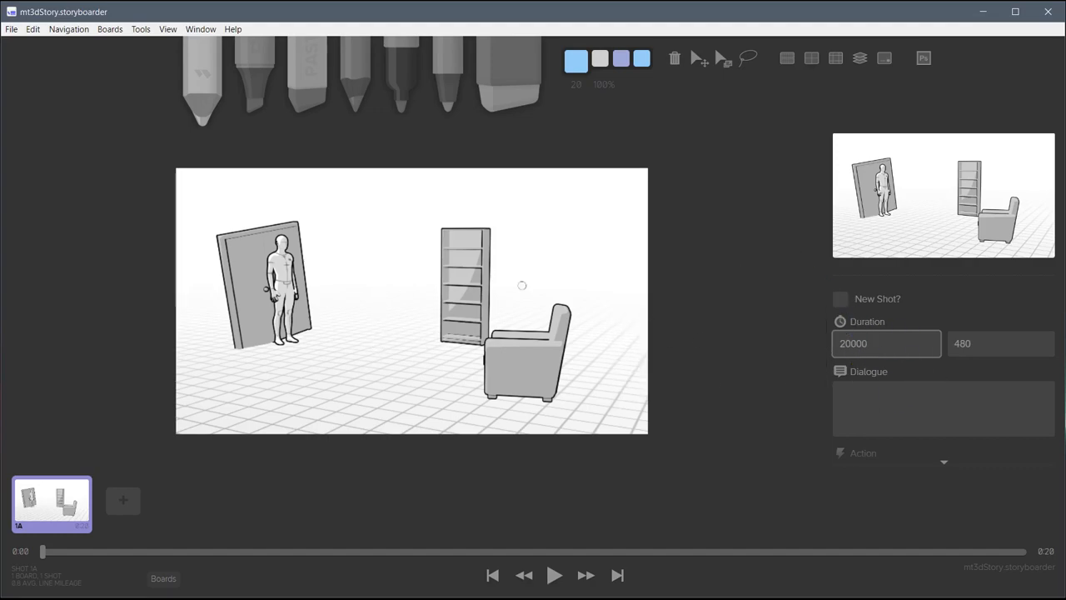
left_click(943, 408)
type("fhwuieshf fiubew feiubewiu")
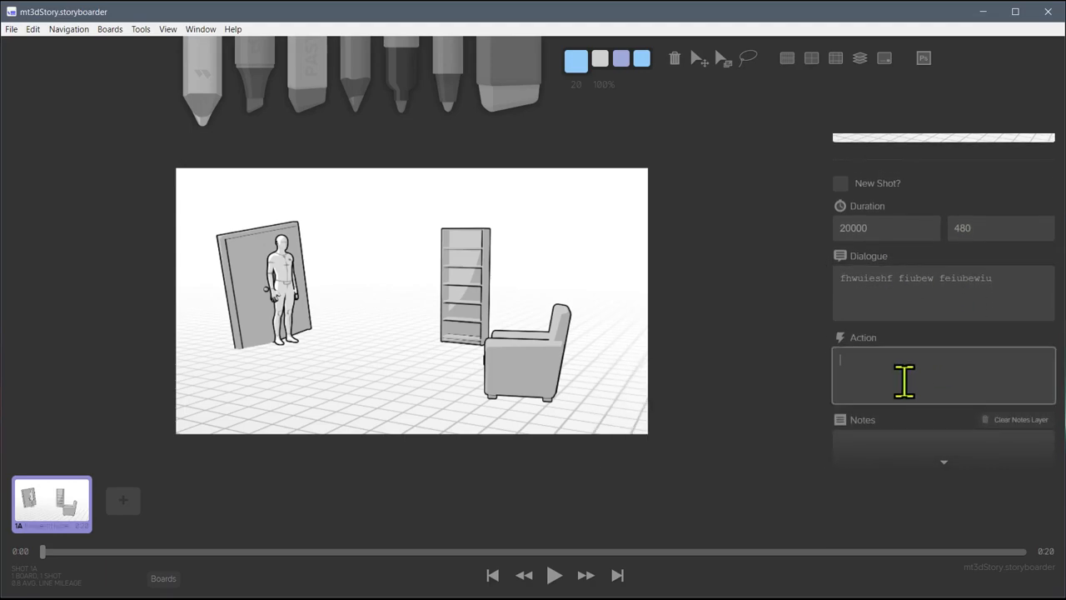
type("Walkinbg")
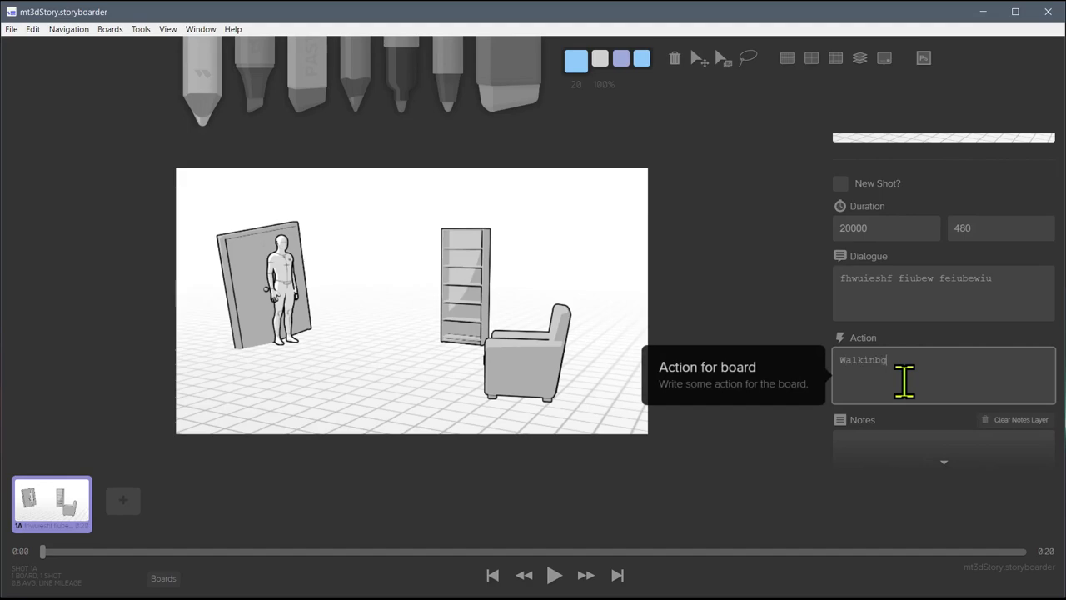
type("sdf")
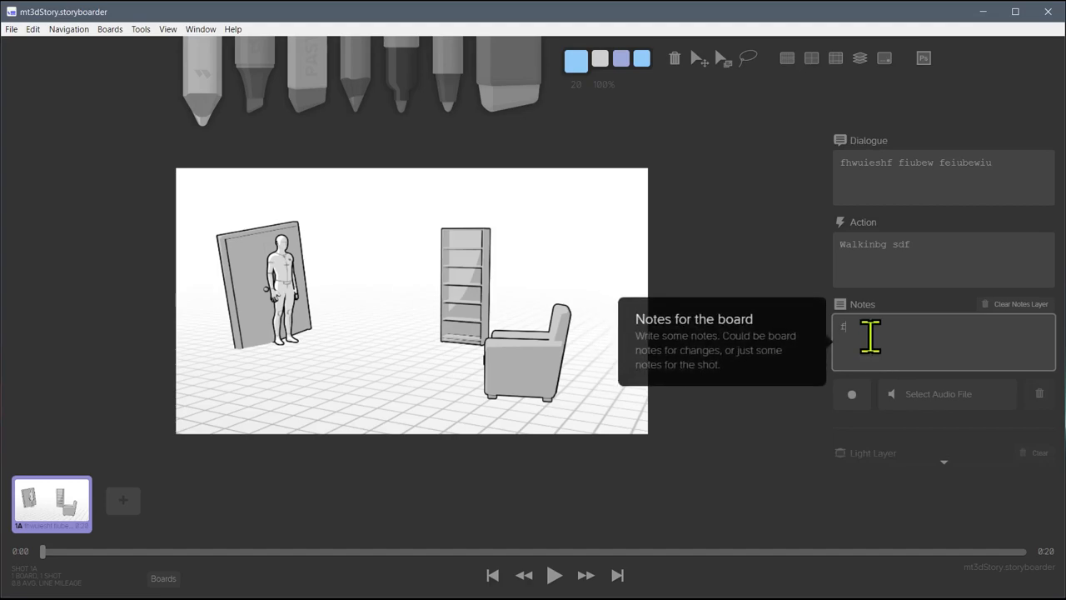
scroll("down", 3)
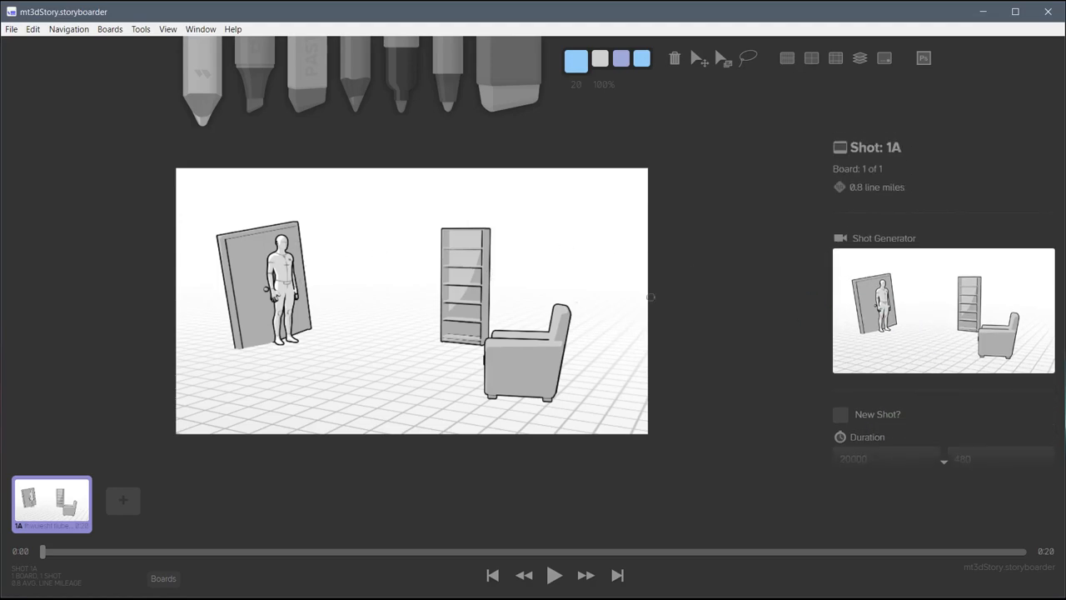
Sketch a pink annotation stroke over board 1A.
left_click(401, 75)
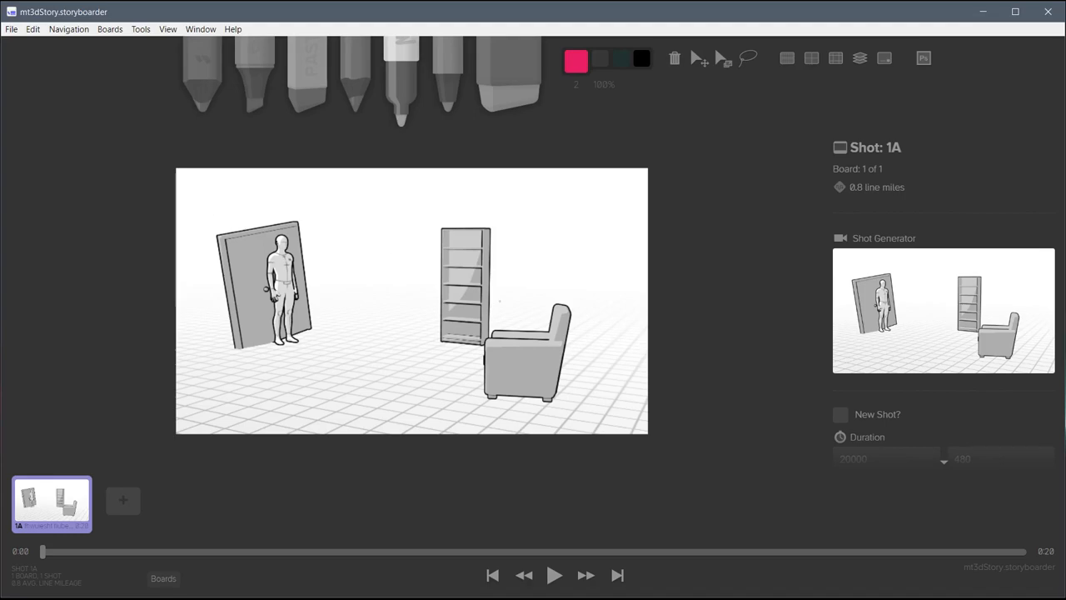
left_click_drag(612, 207, 635, 181)
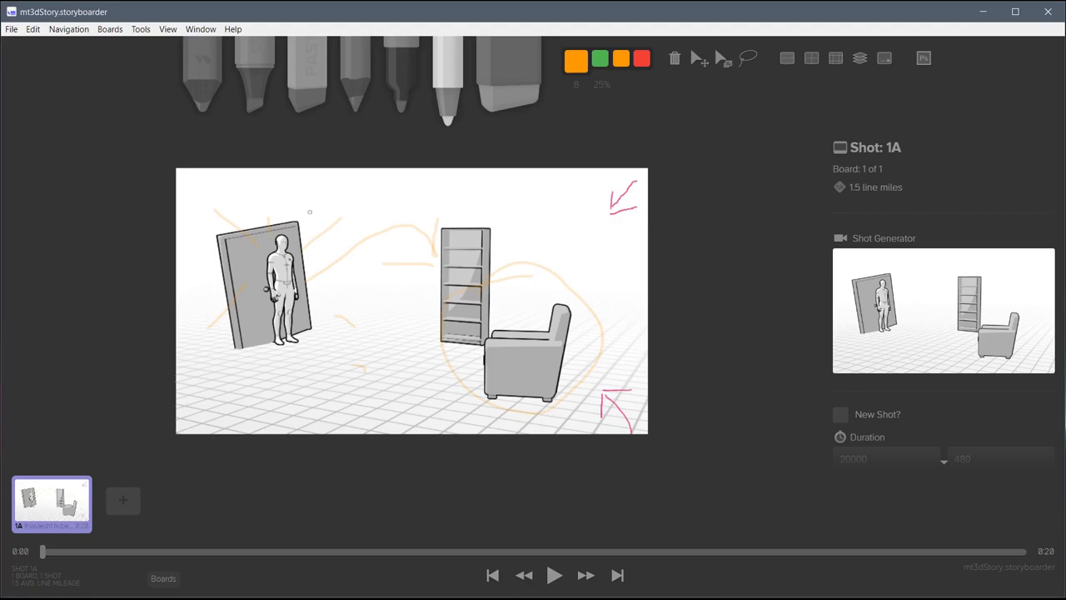
mouse_move(21, 529)
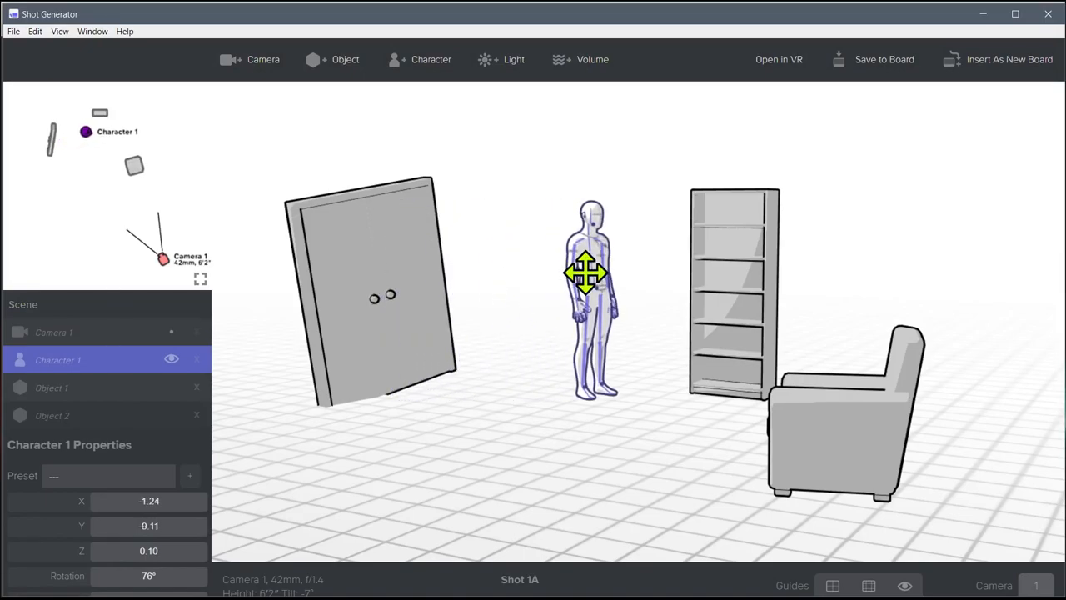
Insert the current scene as board 2A, then compare boards 1A and 2A.
left_click(1009, 59)
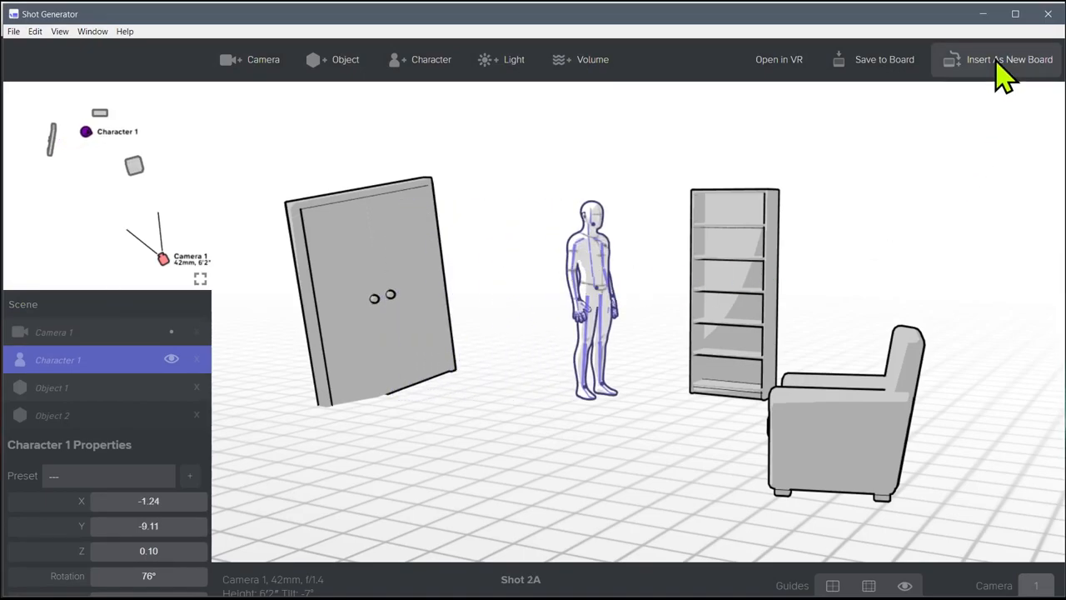
left_click(1009, 59)
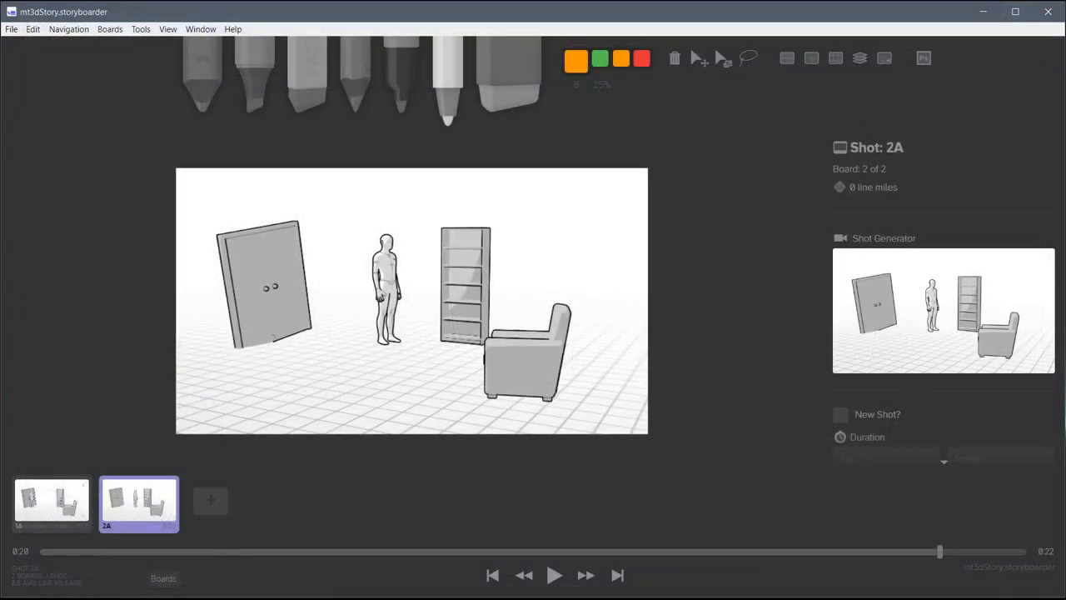
left_click(52, 503)
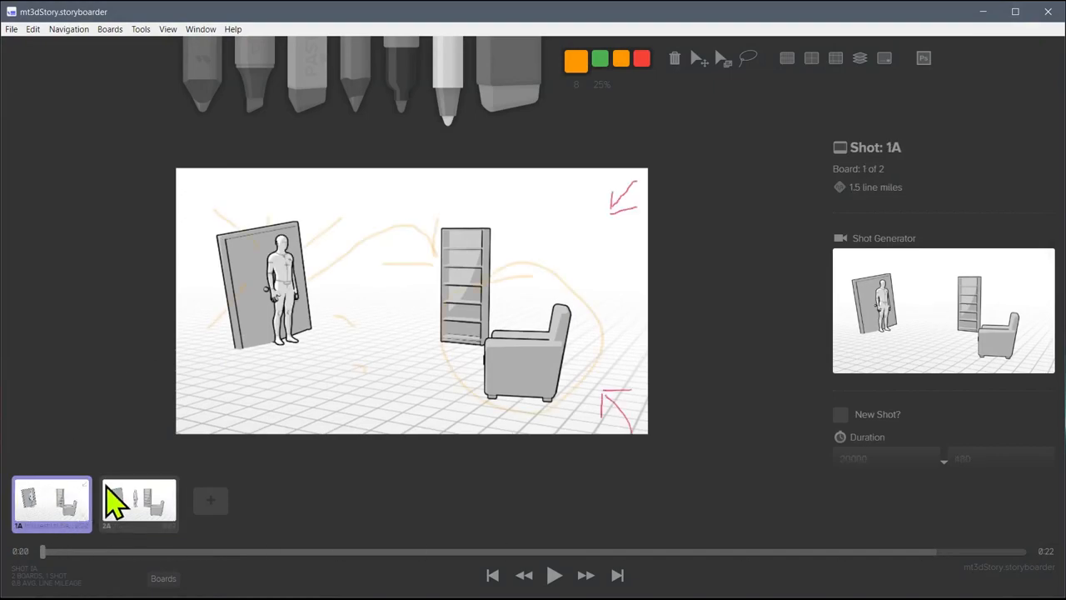
left_click(138, 503)
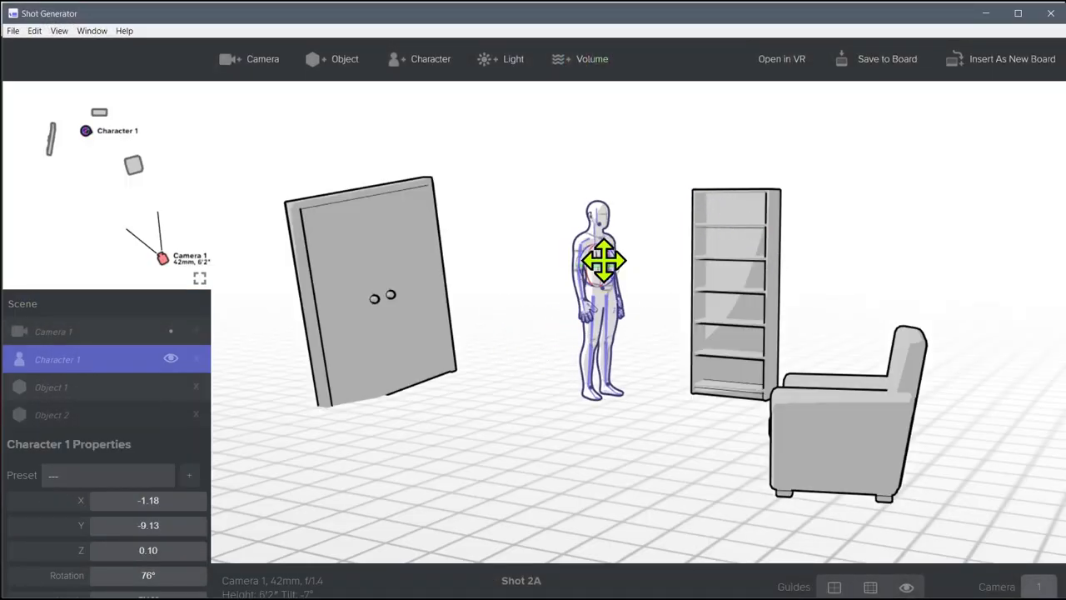
Reposition the character, straighten its head, lift one knee and raise an arm.
left_click_drag(604, 261, 578, 291)
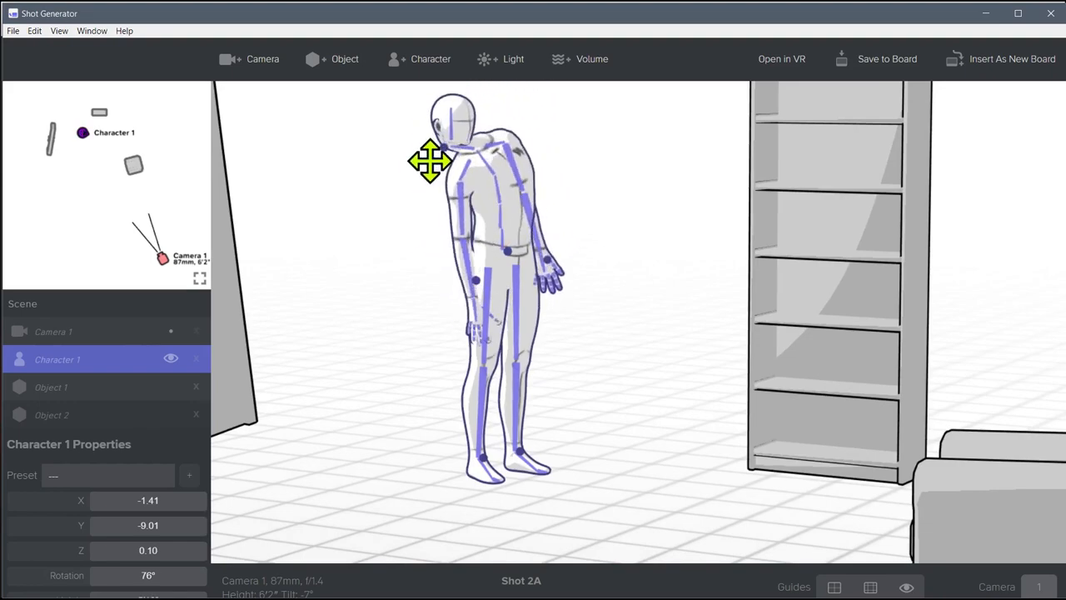
left_click_drag(431, 161, 479, 138)
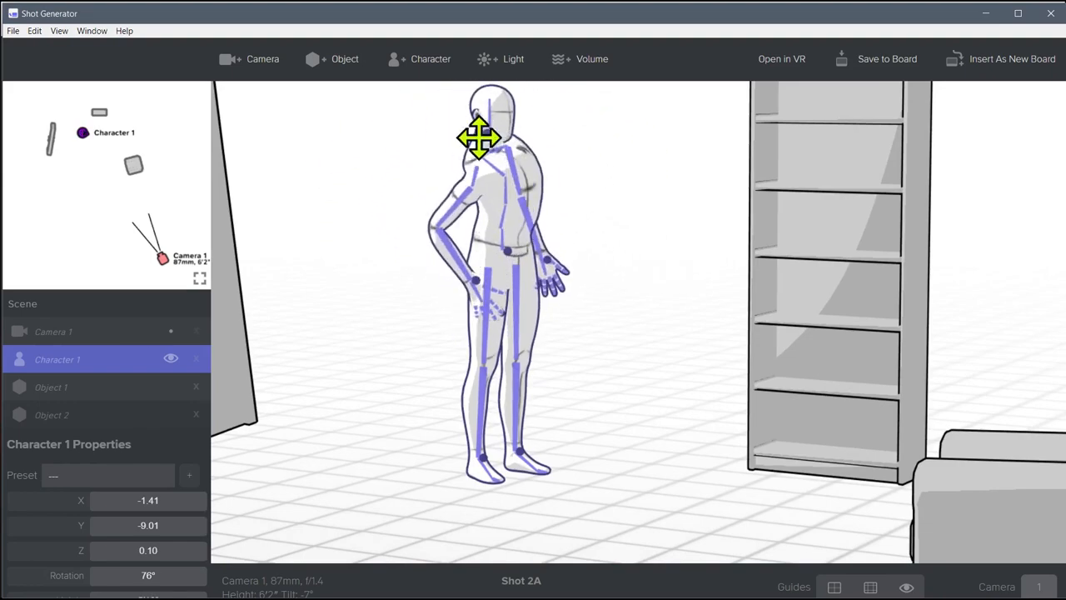
left_click_drag(479, 137, 348, 417)
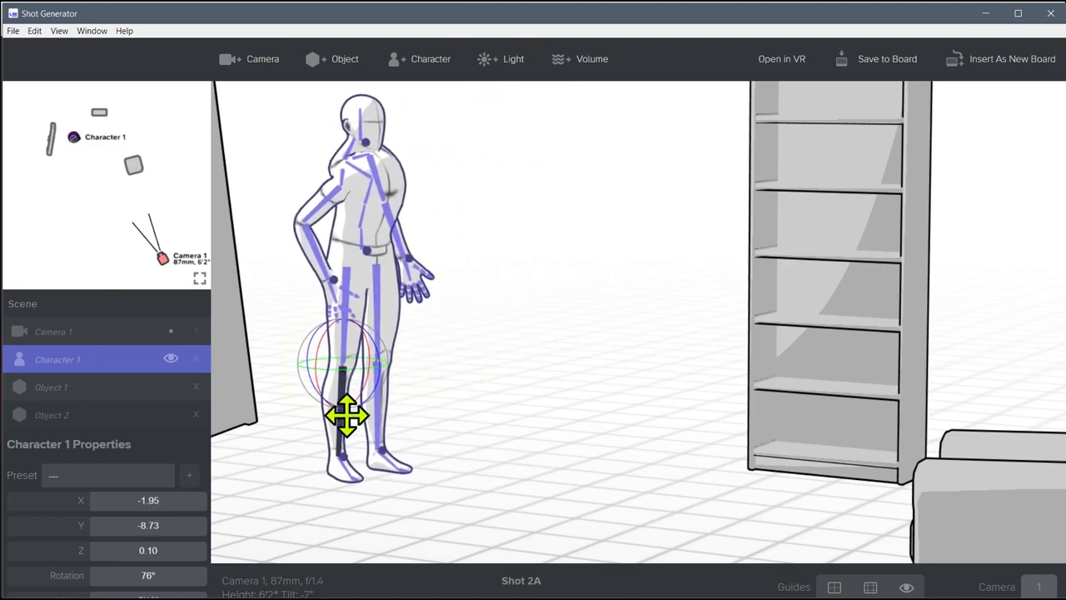
left_click_drag(348, 417, 470, 283)
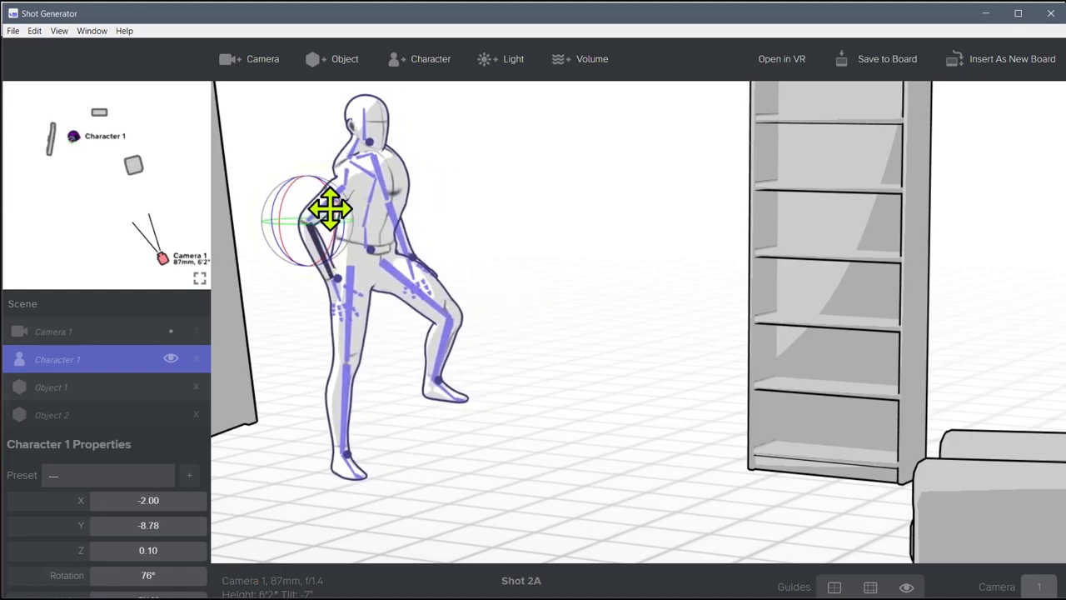
left_click_drag(329, 208, 299, 225)
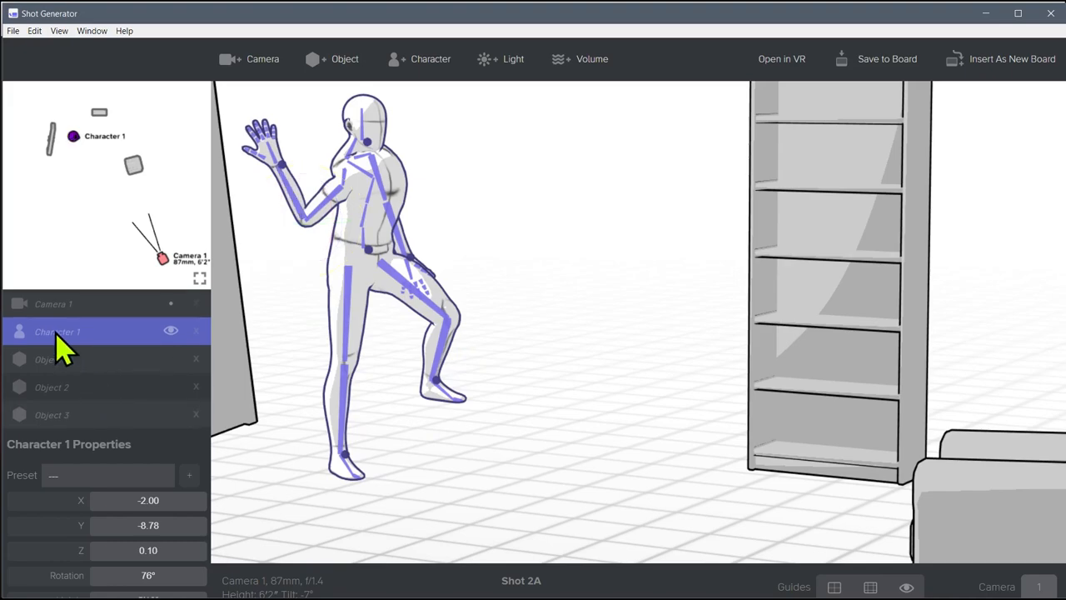
Apply a running preset pose to the character and turn it sideways.
left_click(124, 474)
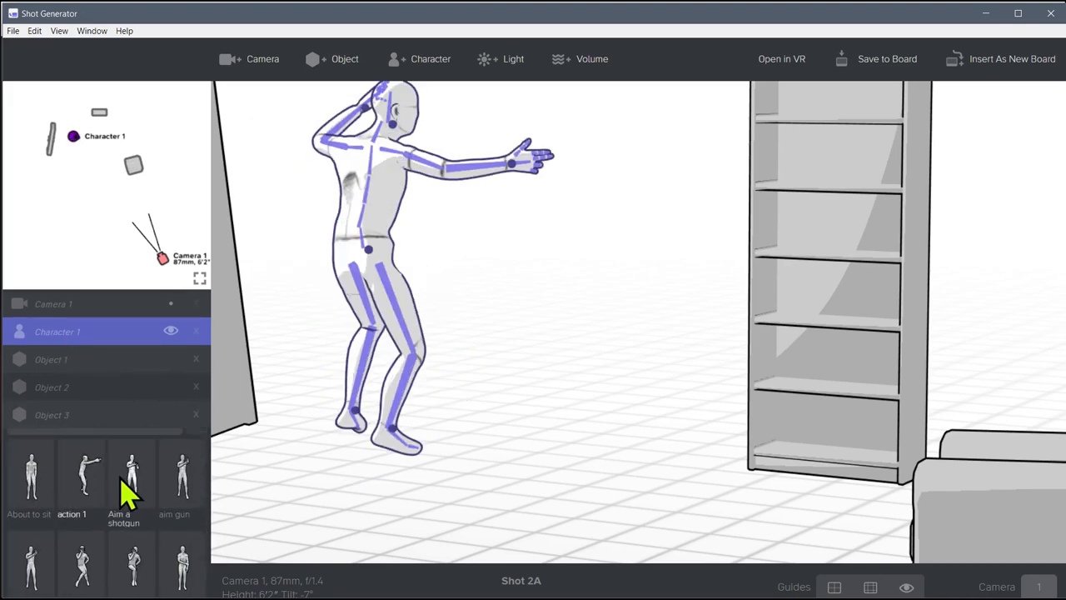
left_click(131, 472)
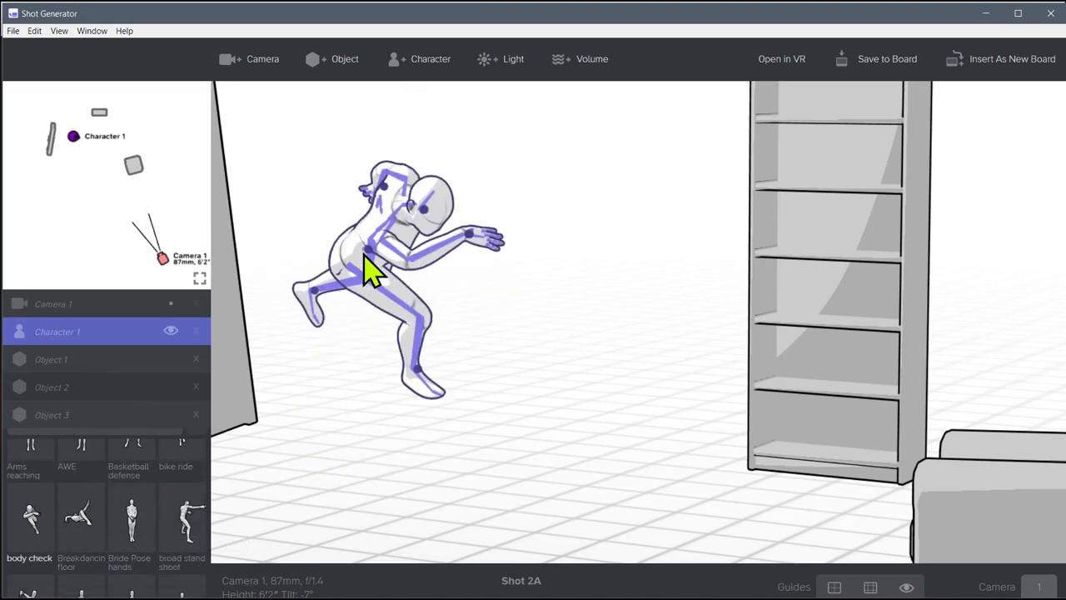
left_click_drag(371, 267, 475, 217)
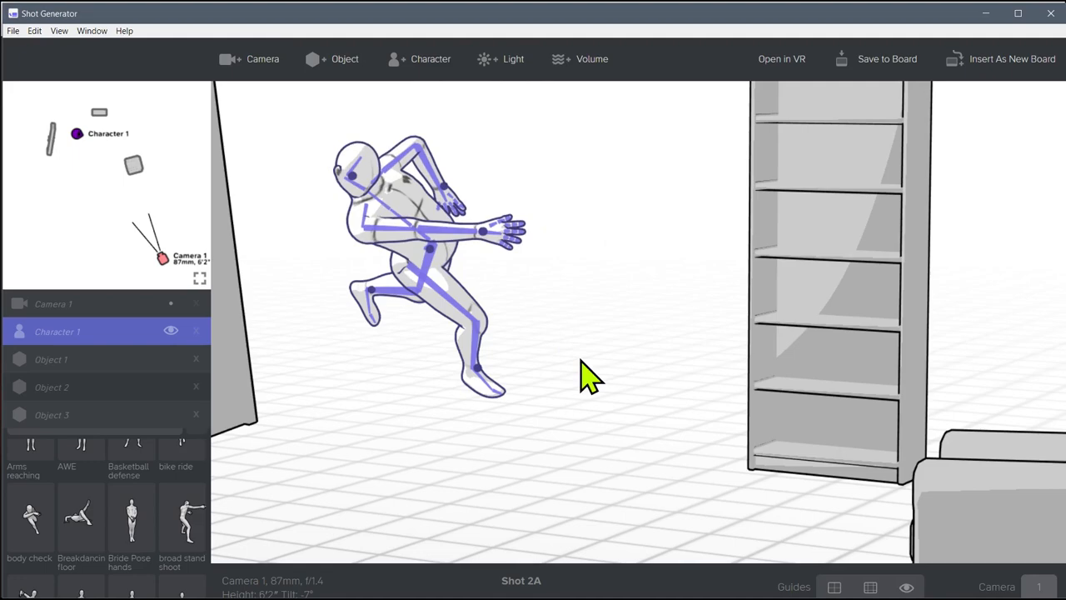
mouse_move(612, 329)
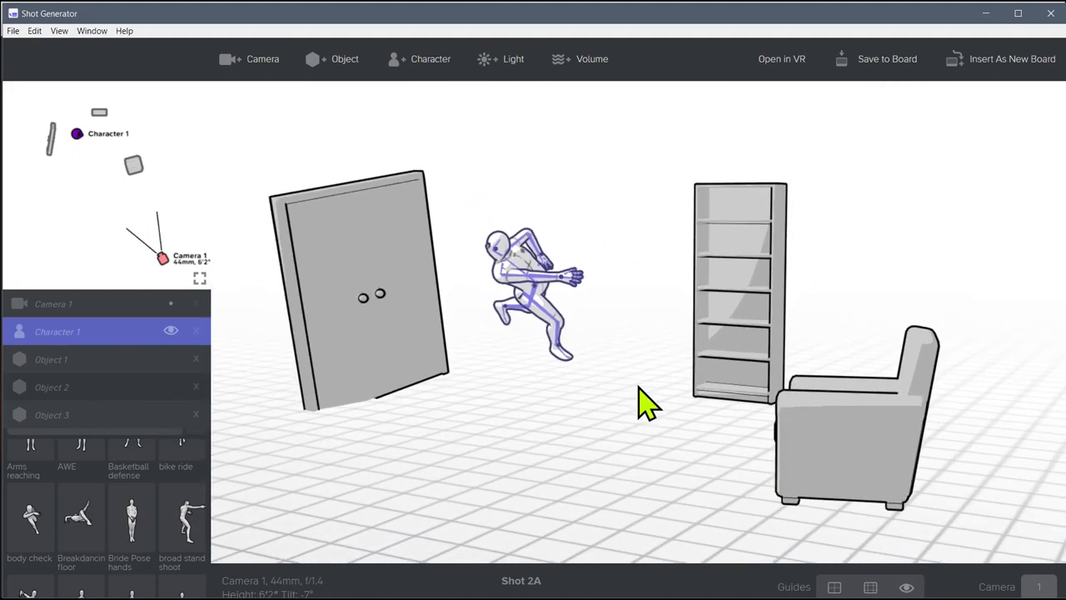
mouse_move(570, 258)
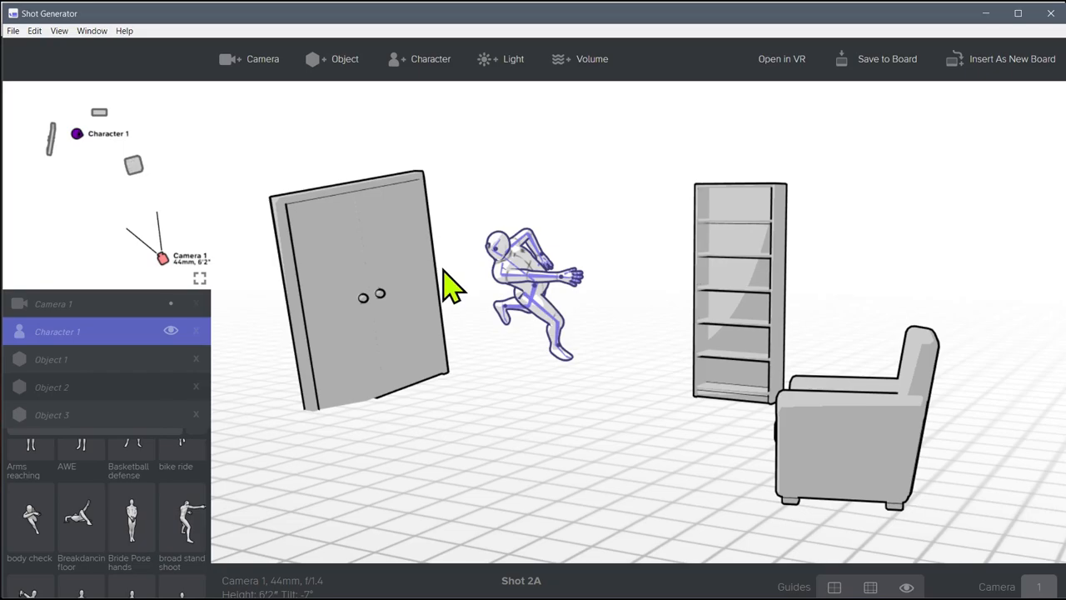
mouse_move(478, 391)
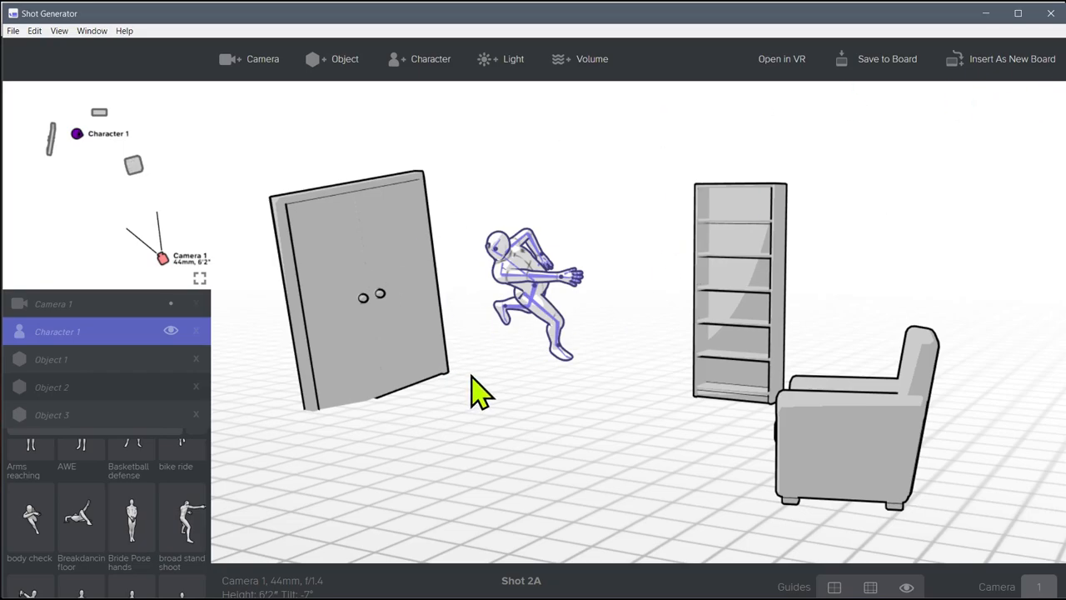
mouse_move(846, 67)
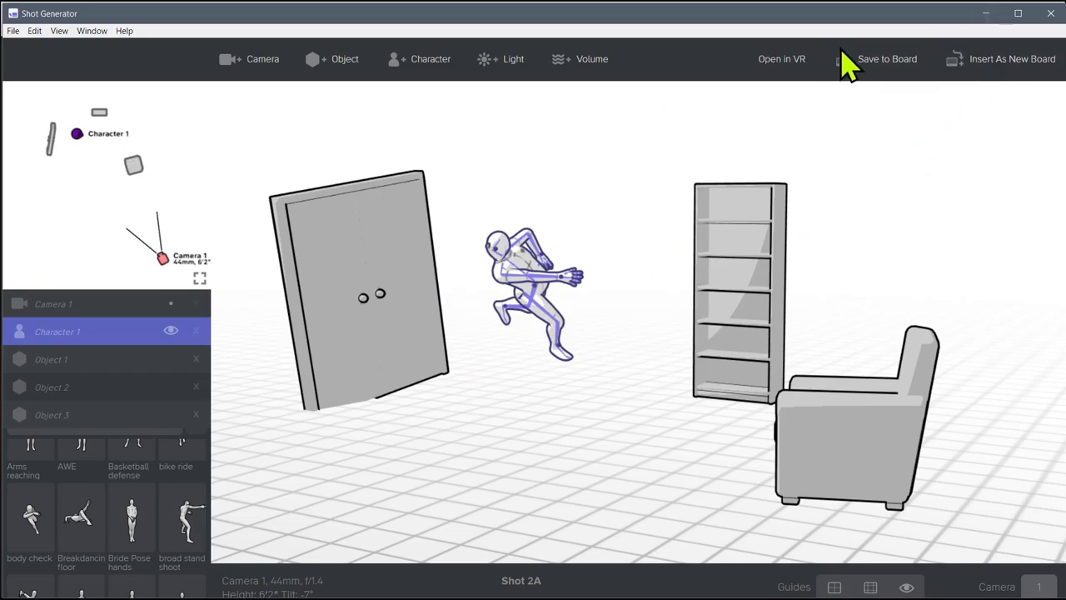
Insert the running pose as board 3A and select it.
left_click(887, 58)
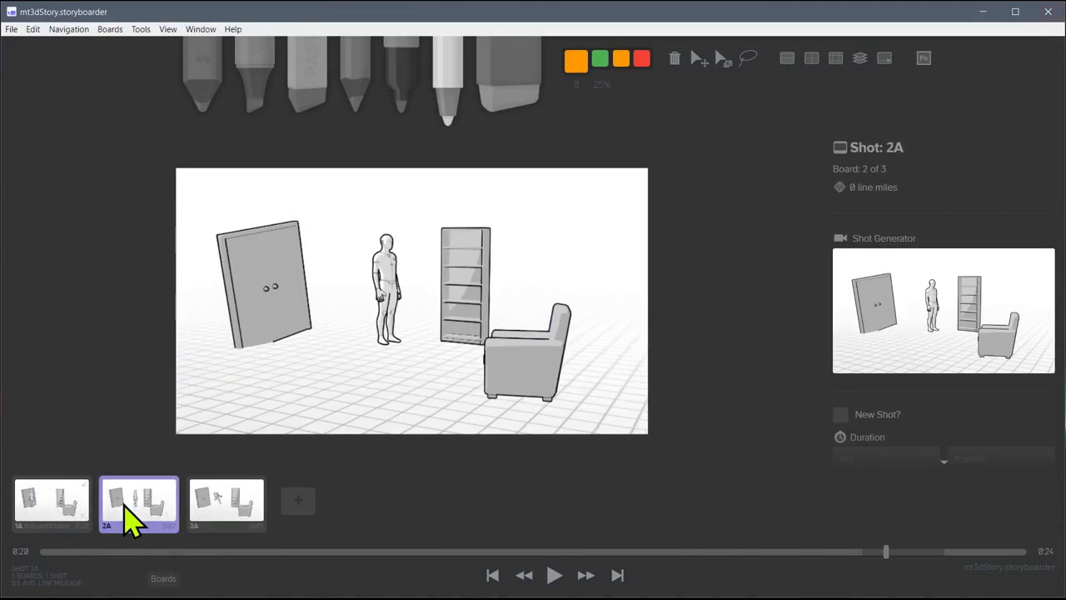
left_click(226, 502)
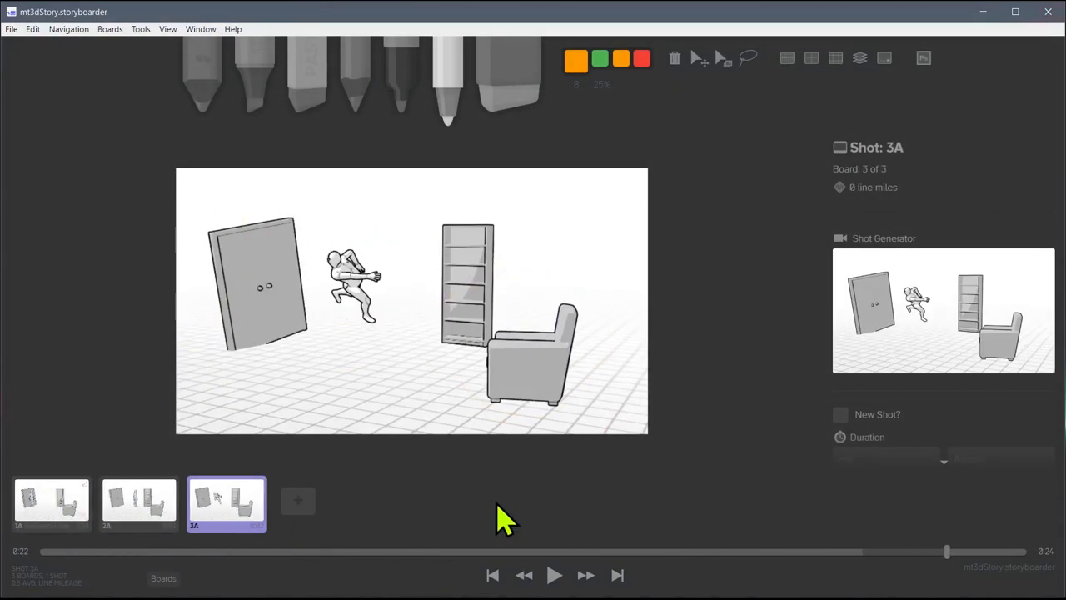